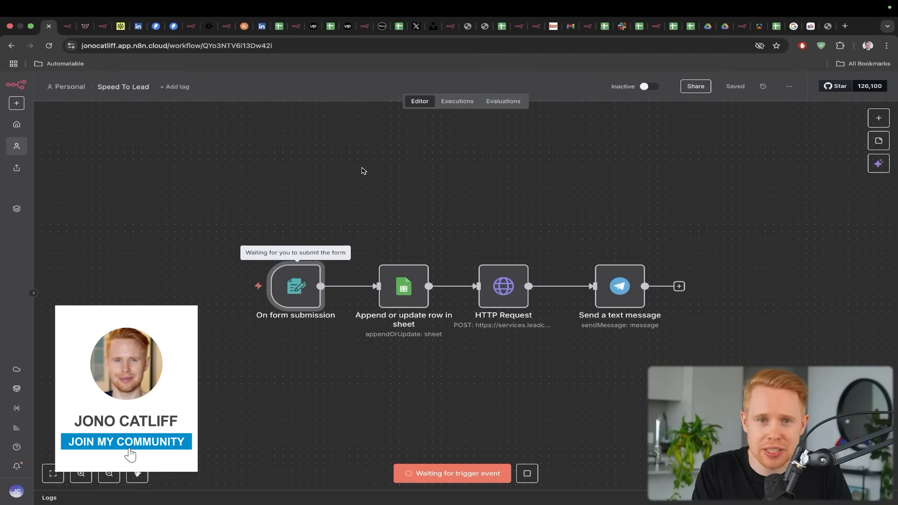
Scroll the automatable.co contact page down to the Apply Now form and hover Let's Talk
click(125, 442)
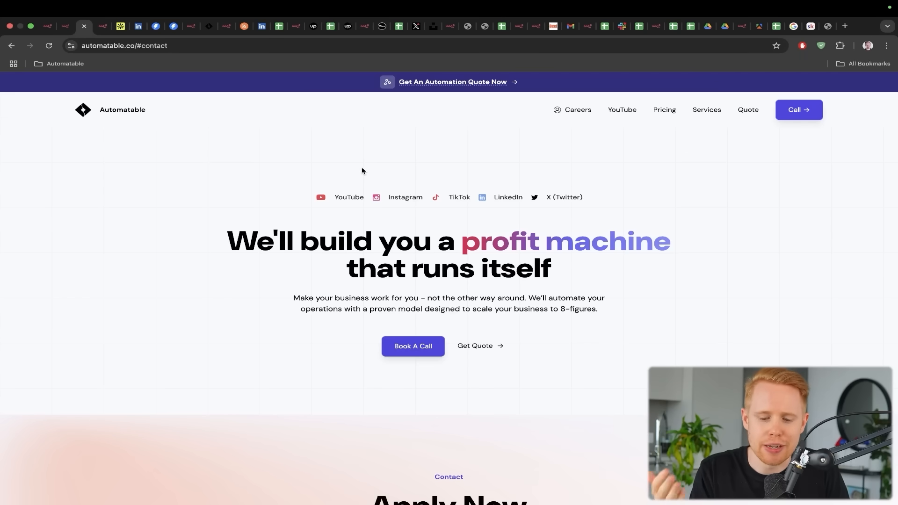
scroll(down, 3)
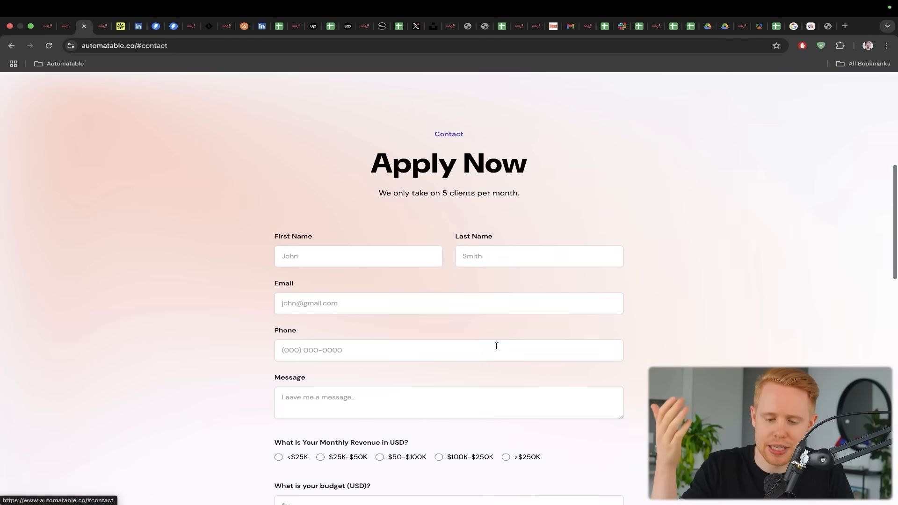
scroll(down, 3)
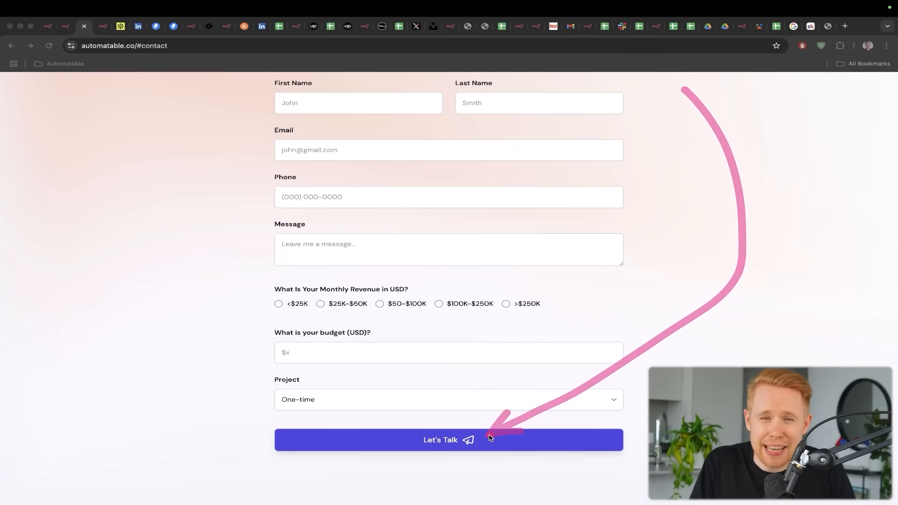
click(448, 439)
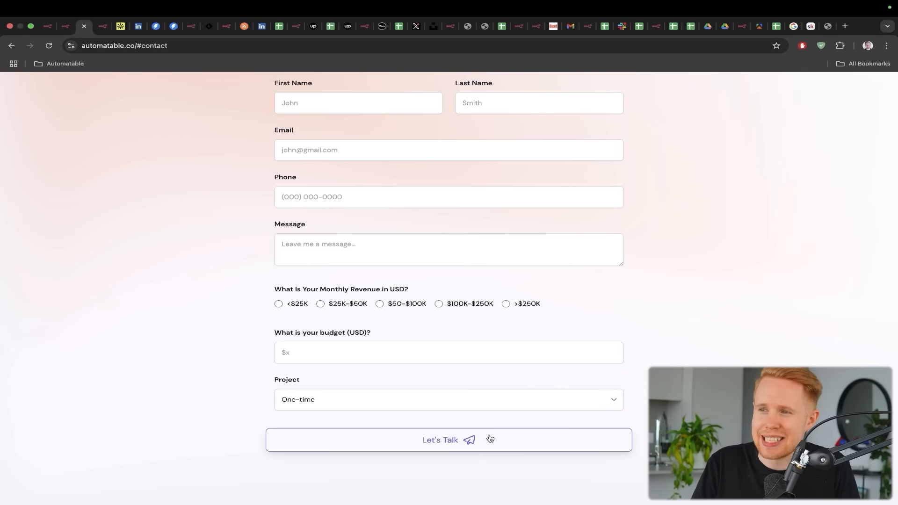
click(448, 440)
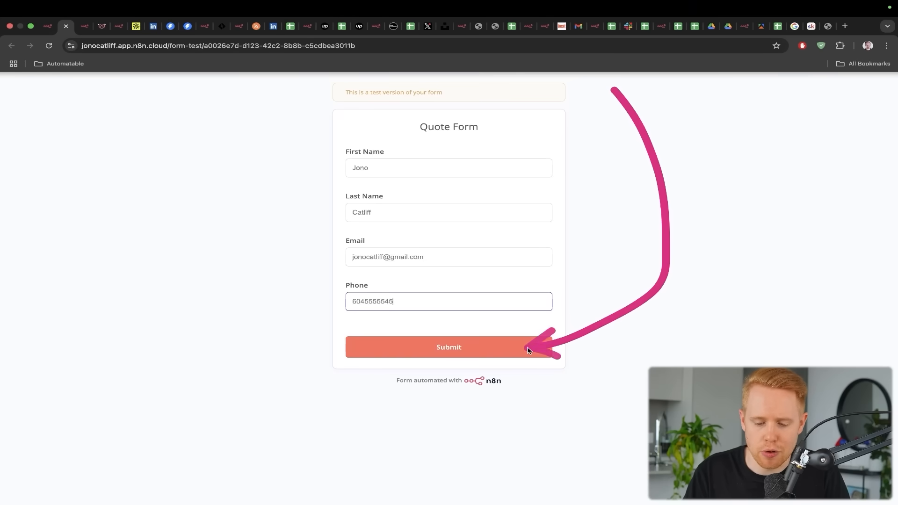
Submit the filled test Quote Form with name, email and phone
click(448, 347)
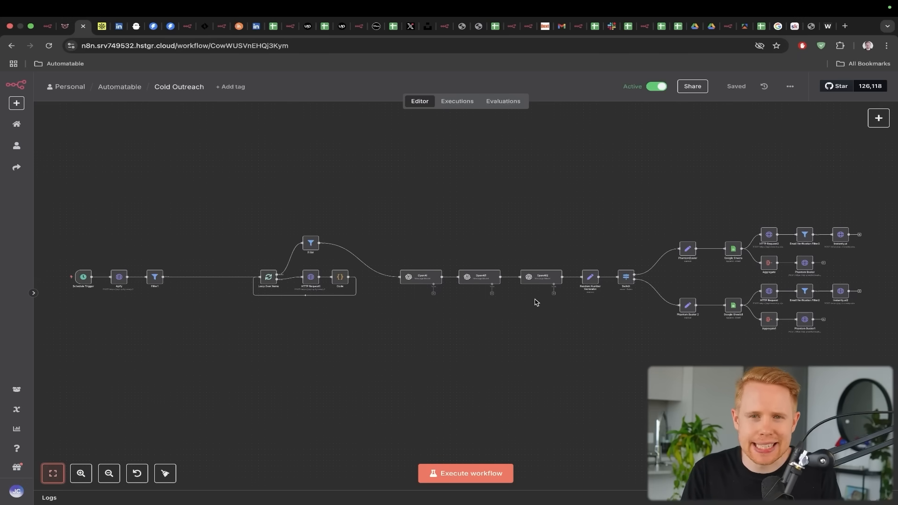
mouse_move(534, 300)
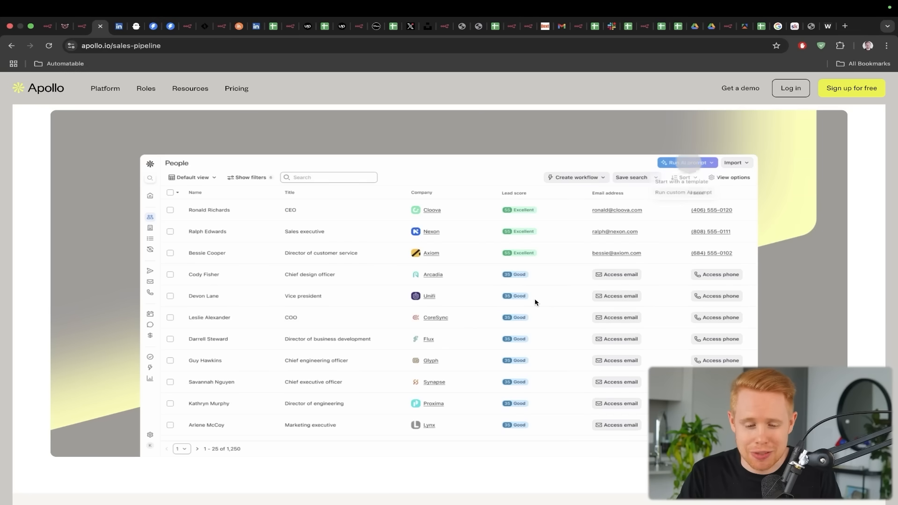
click(248, 176)
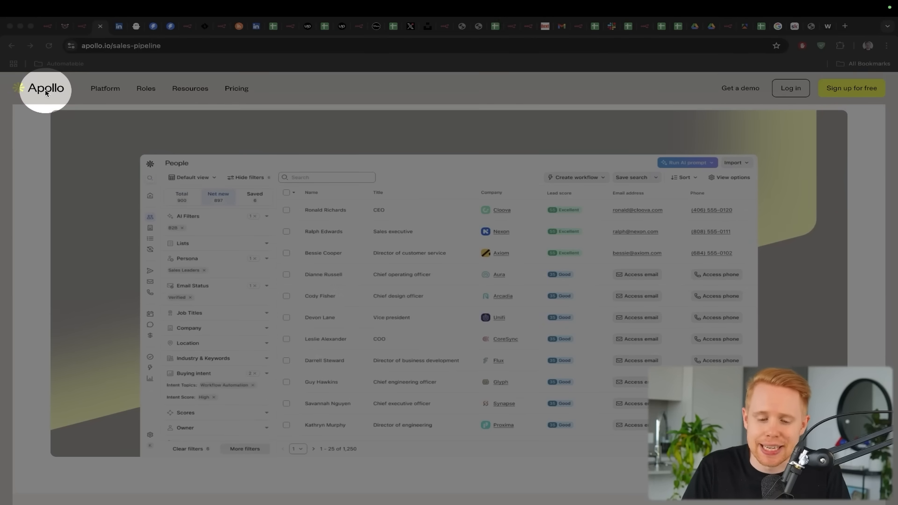
click(247, 176)
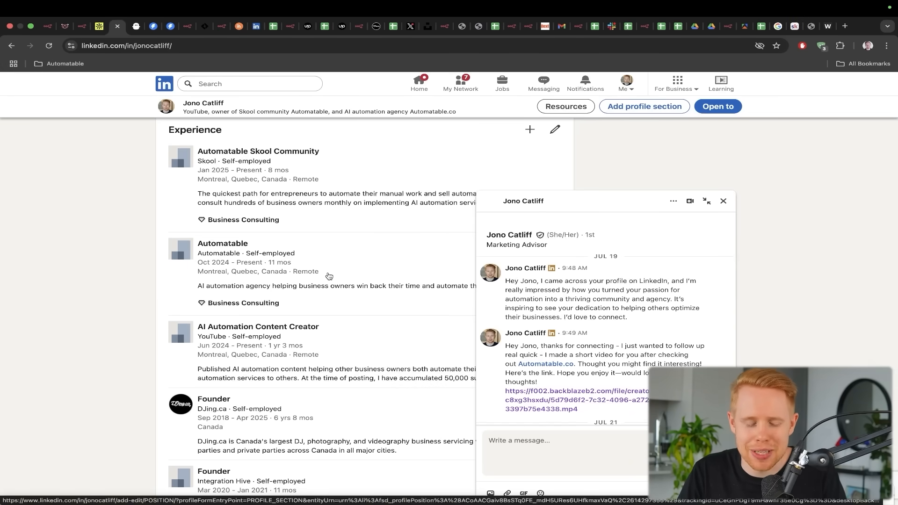
scroll(down, 3)
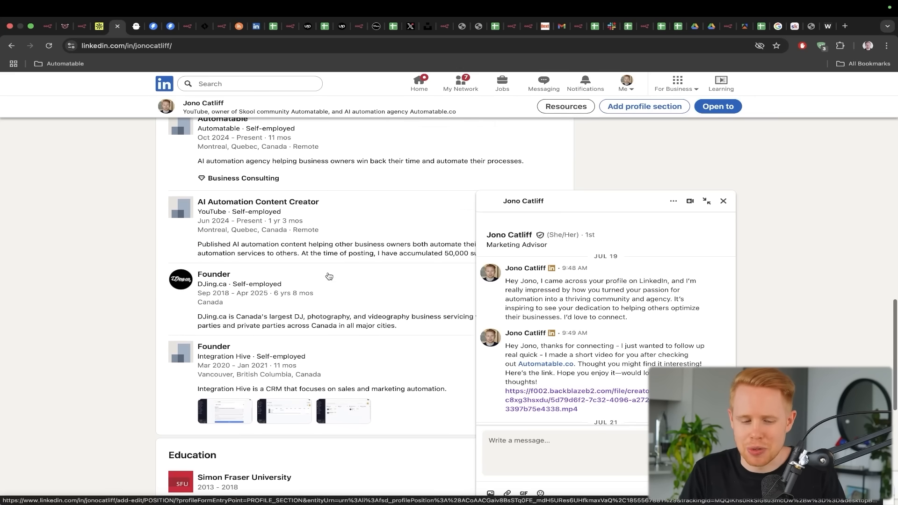
scroll(up, 3)
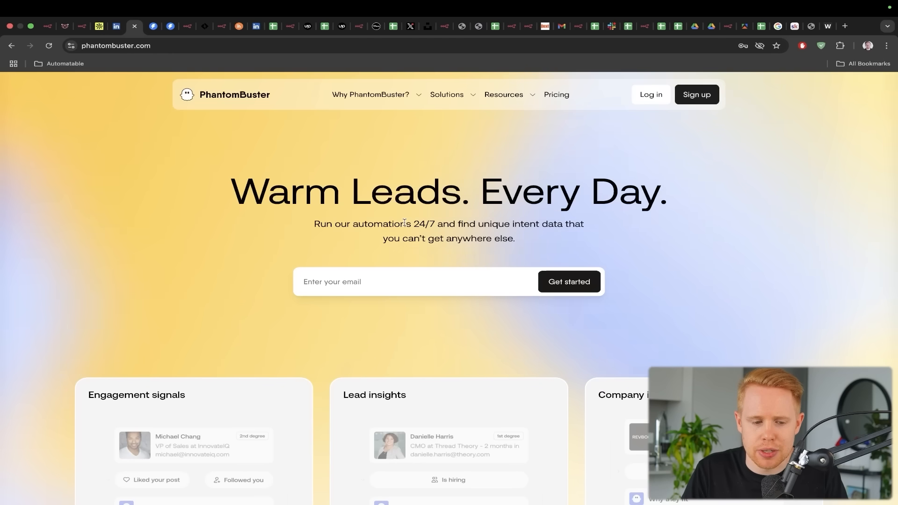
From the PhantomBuster Solutions menu, show the LinkedIn automations and browse them
click(447, 94)
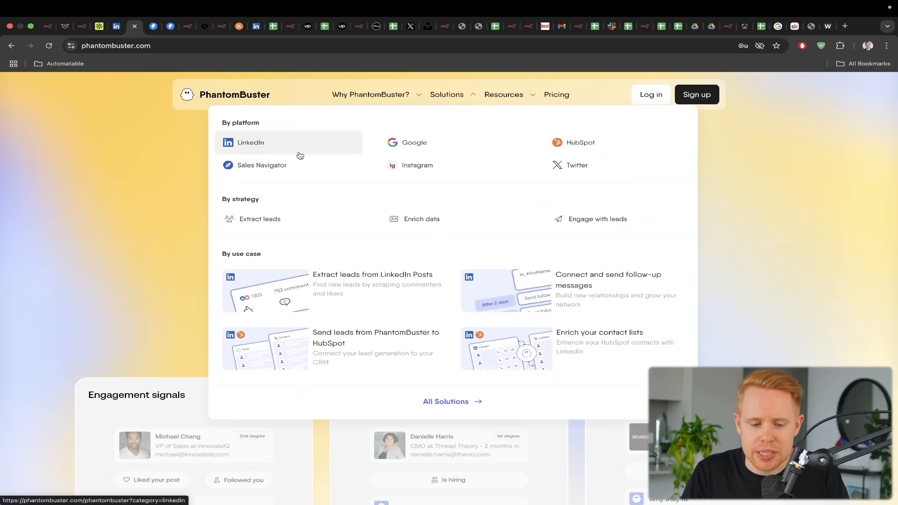
click(250, 143)
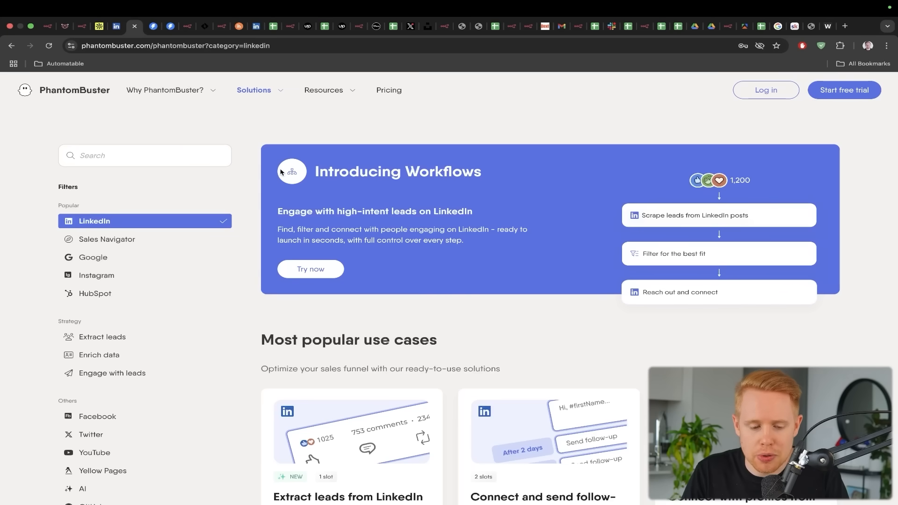
scroll(down, 3)
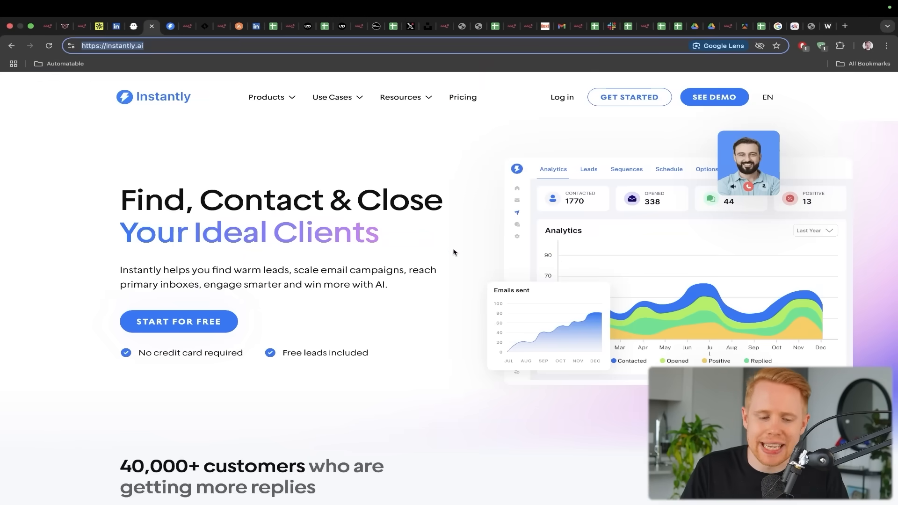
mouse_move(188, 115)
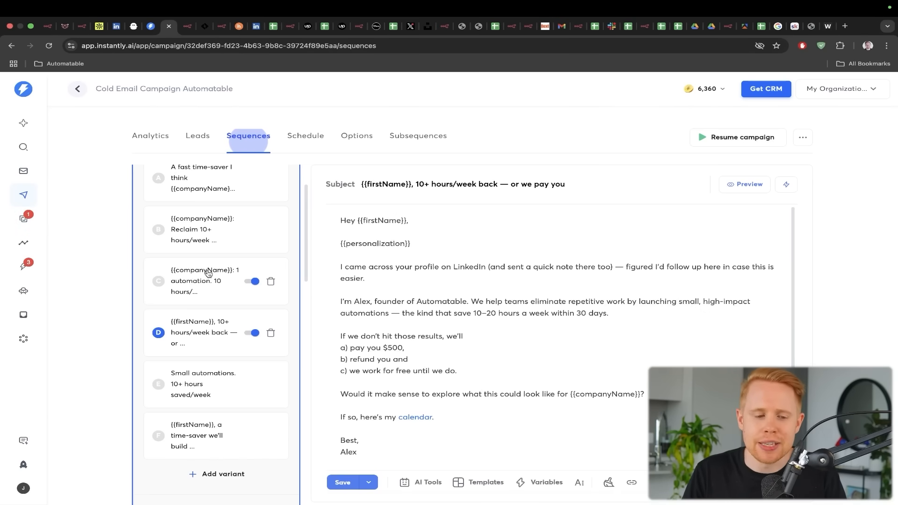
View email variant C of the Cold Email Campaign Automatable sequence
click(83, 26)
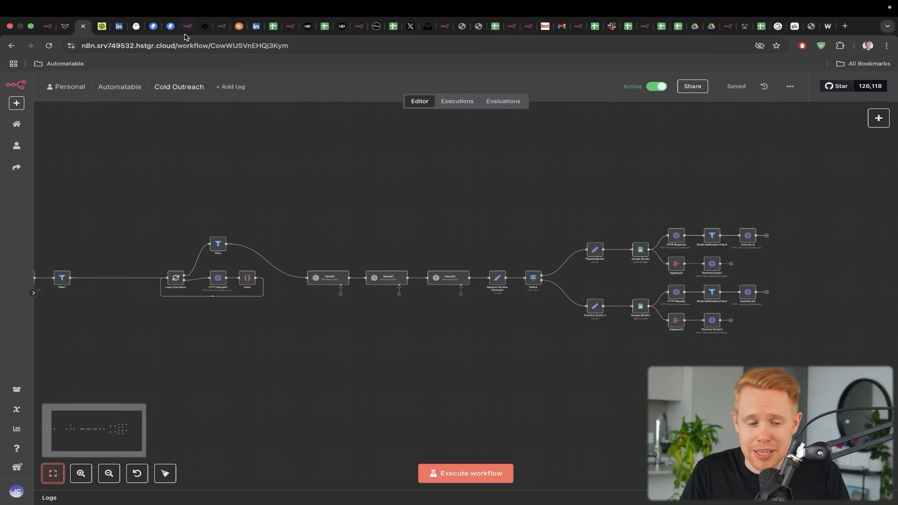
click(168, 26)
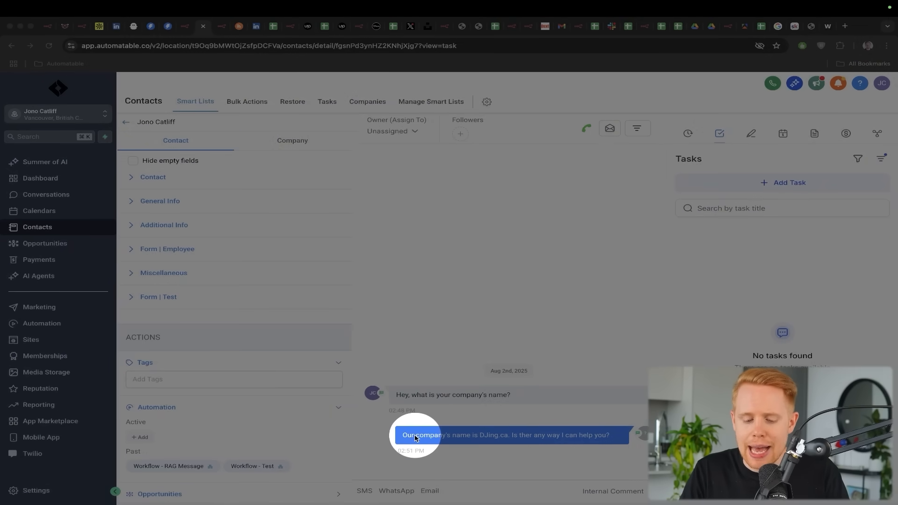
mouse_move(501, 440)
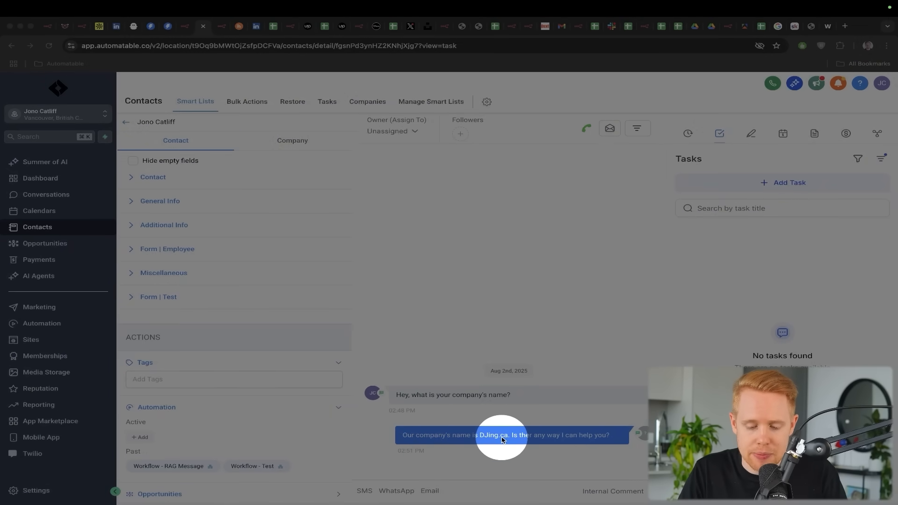
mouse_move(566, 440)
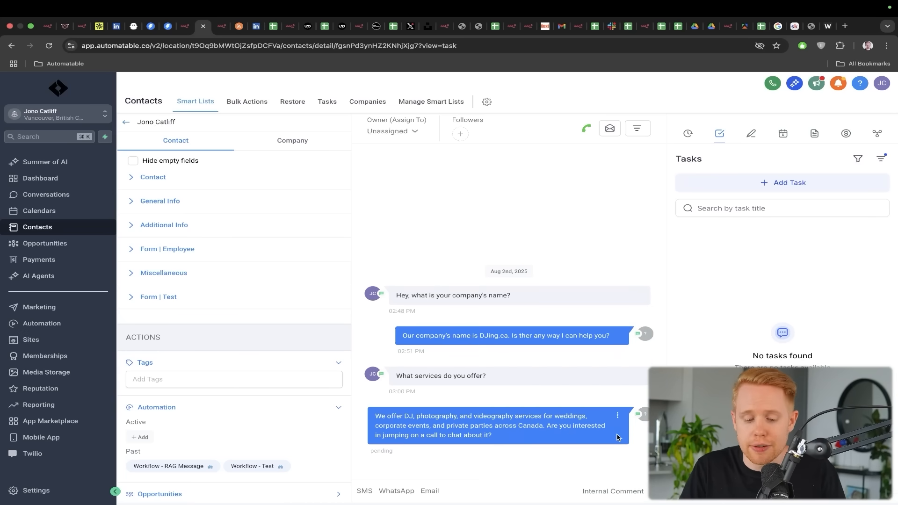
mouse_move(594, 408)
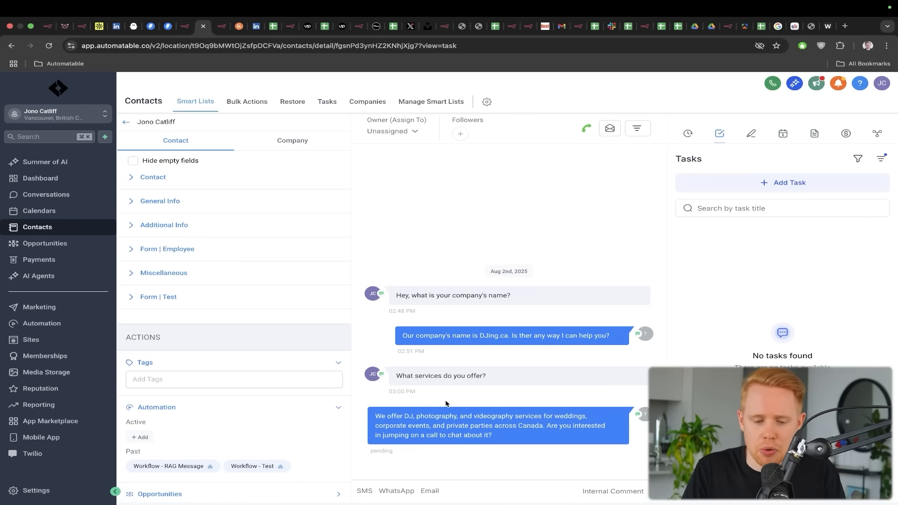
Switch tabs after the AI agent's services reply appears in the HighLevel conversation
click(220, 27)
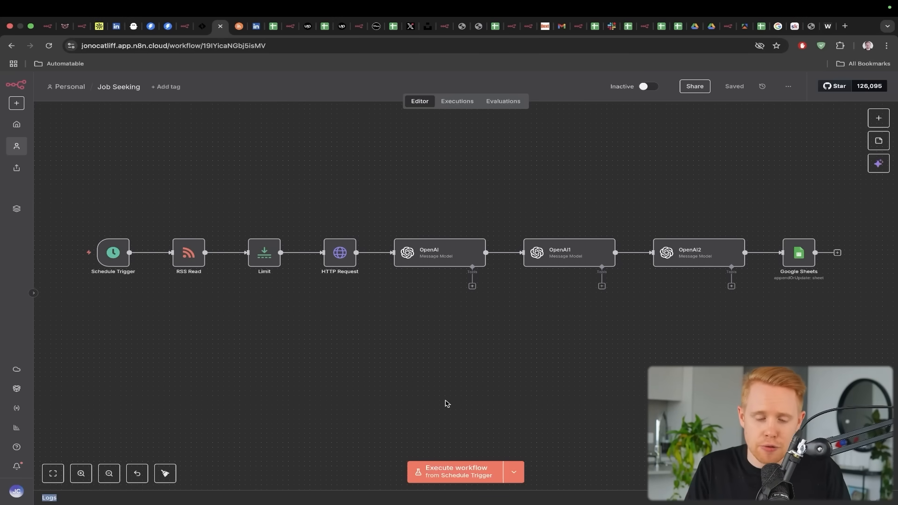
mouse_move(446, 367)
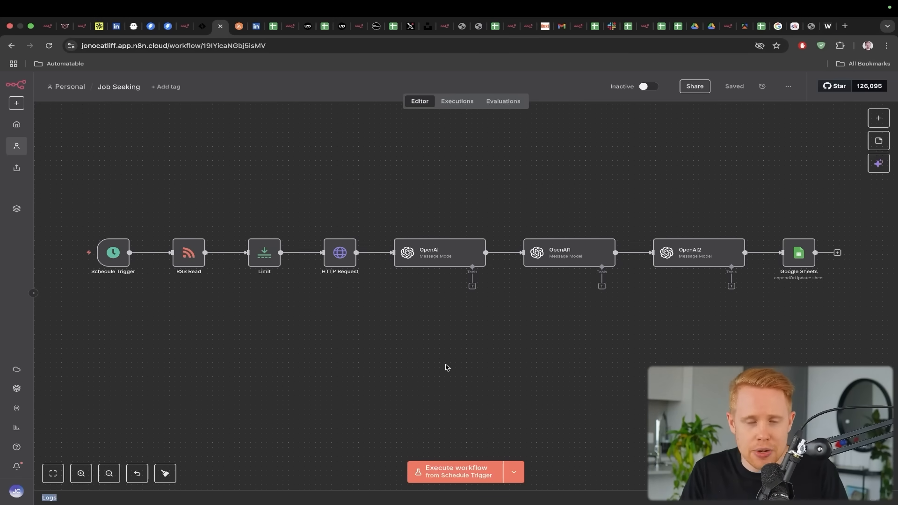
mouse_move(121, 100)
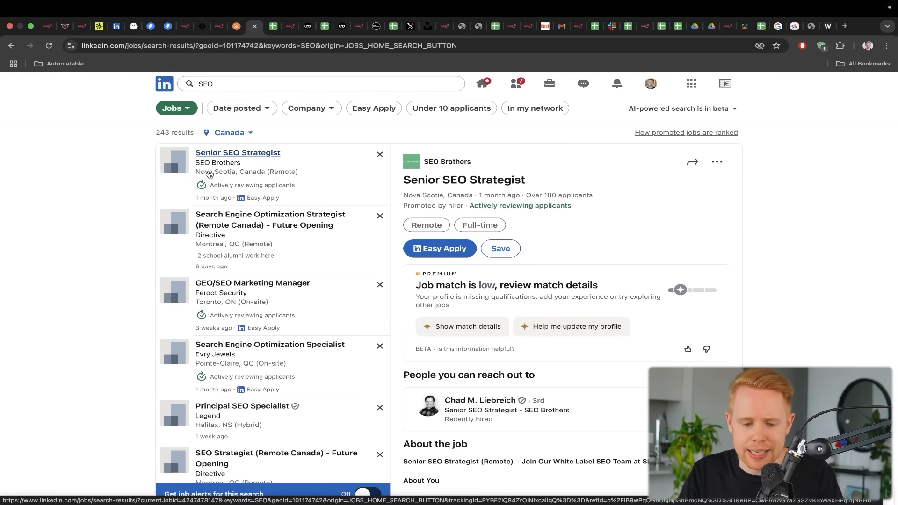
View the SEO Strategist and SEO Specialist job listings from the Canada results
click(269, 219)
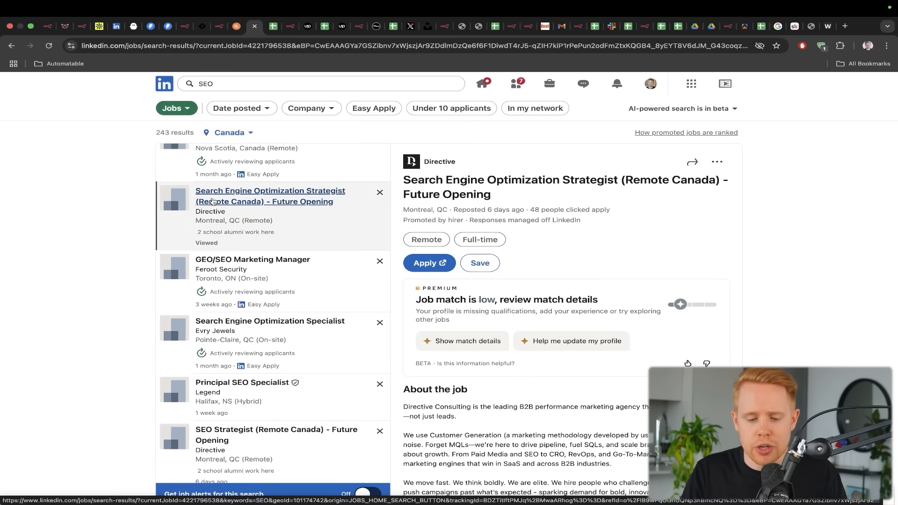
scroll(down, 3)
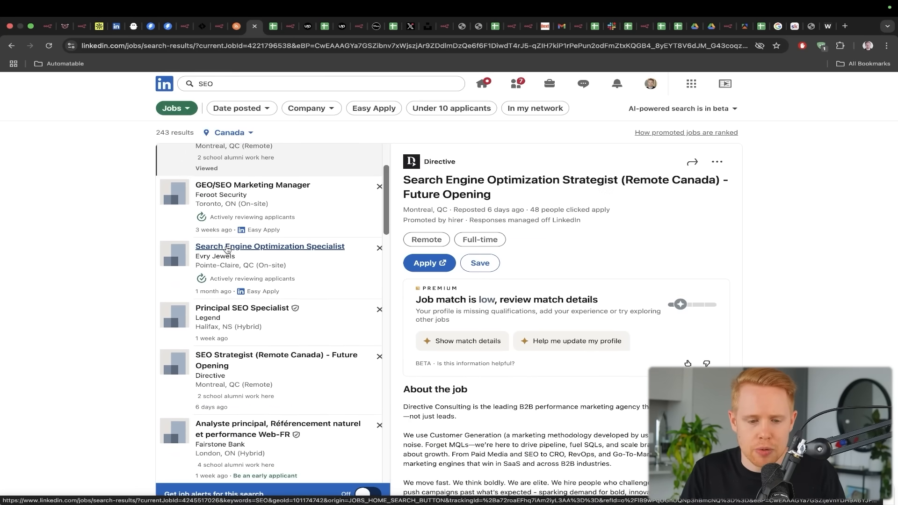
click(271, 26)
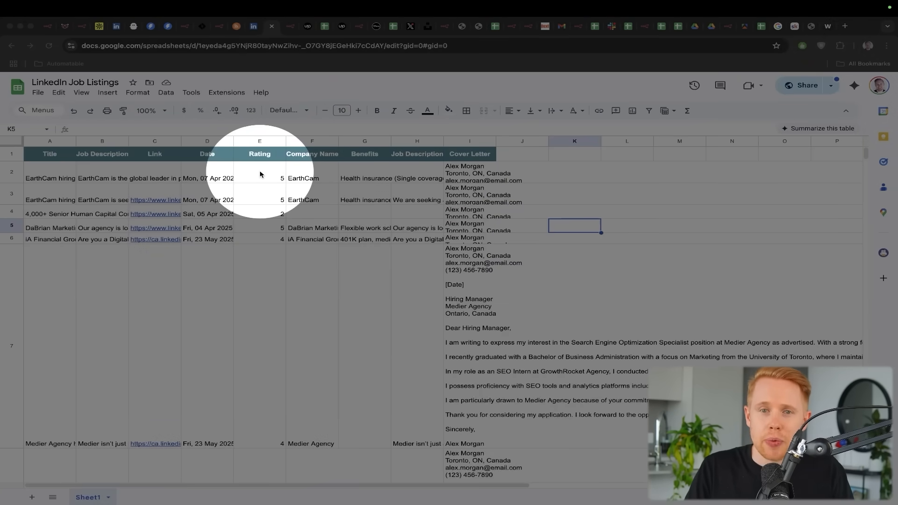
scroll(down, 3)
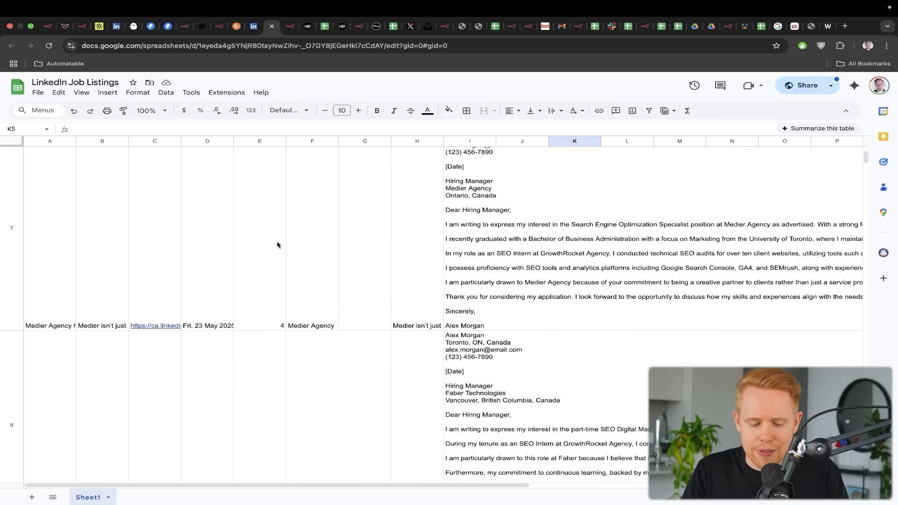
scroll(up, 3)
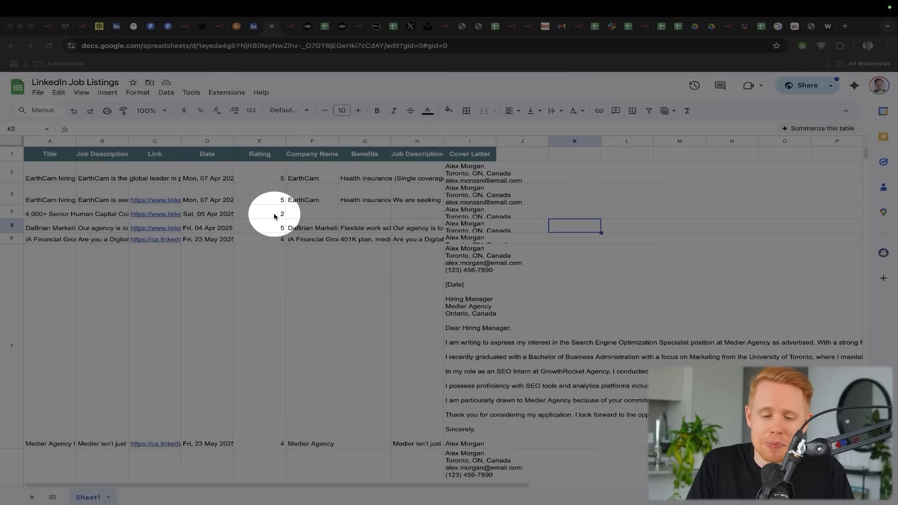
mouse_move(275, 178)
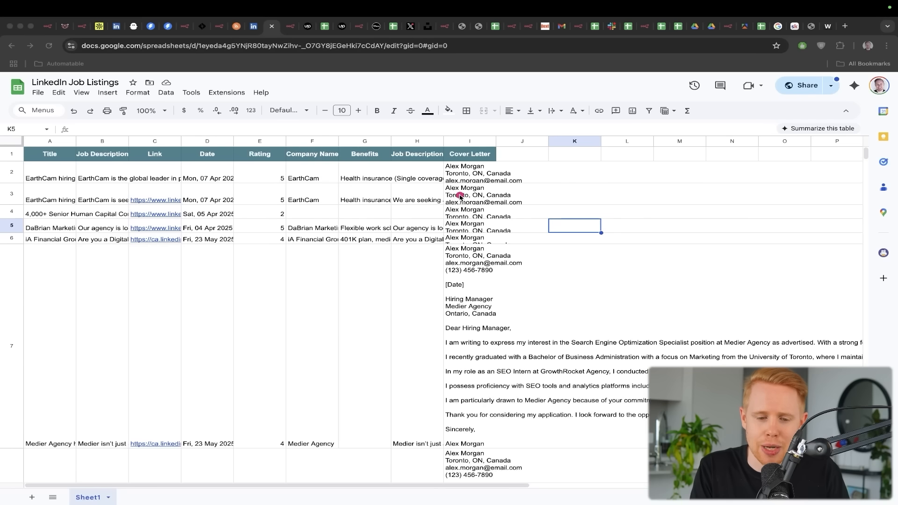
click(288, 26)
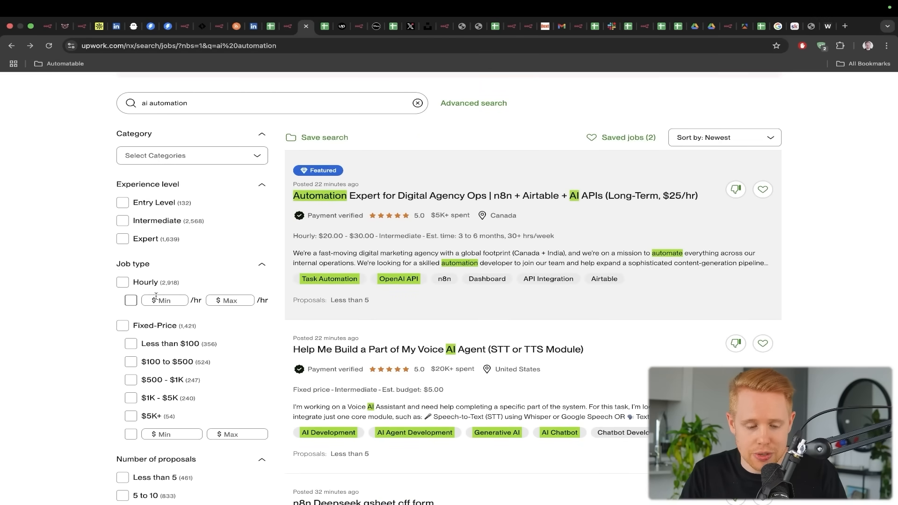
Filter AI automation jobs to $50+/hr and $1K–$5K, $5K+ fixed-price, then browse results
text(50)
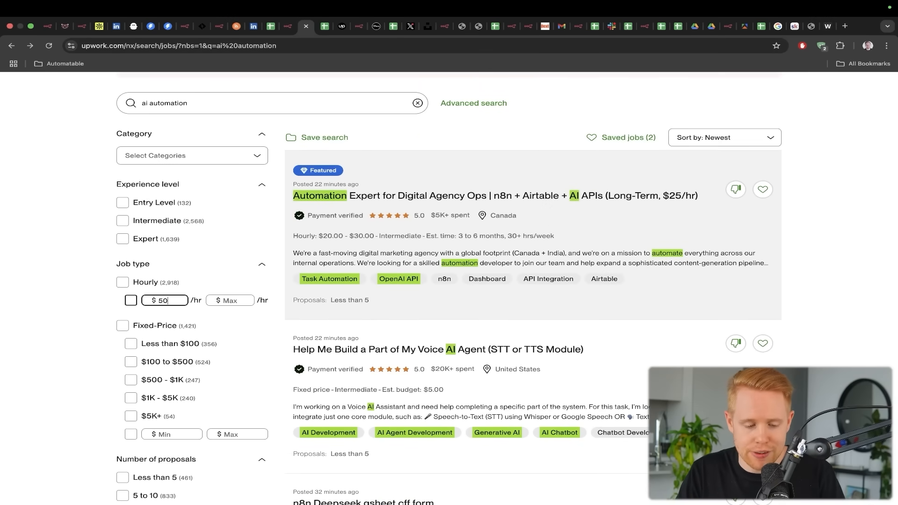
click(122, 314)
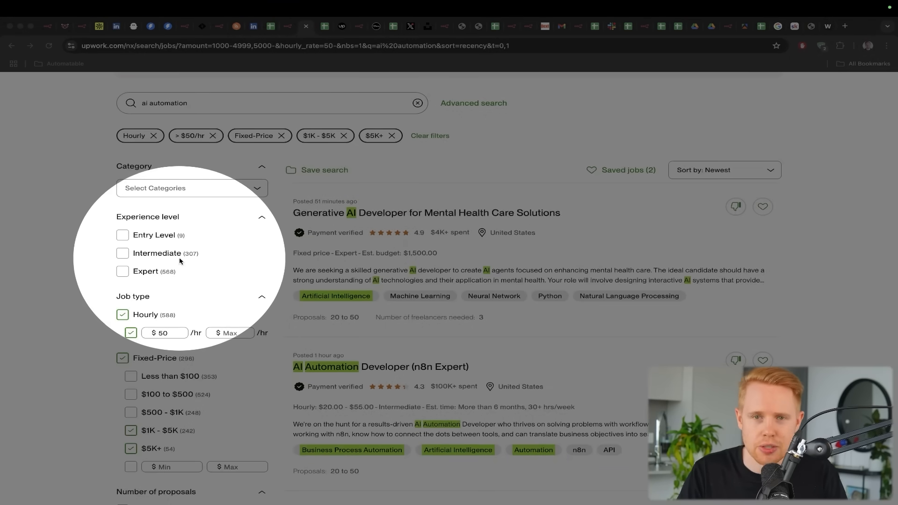
click(289, 26)
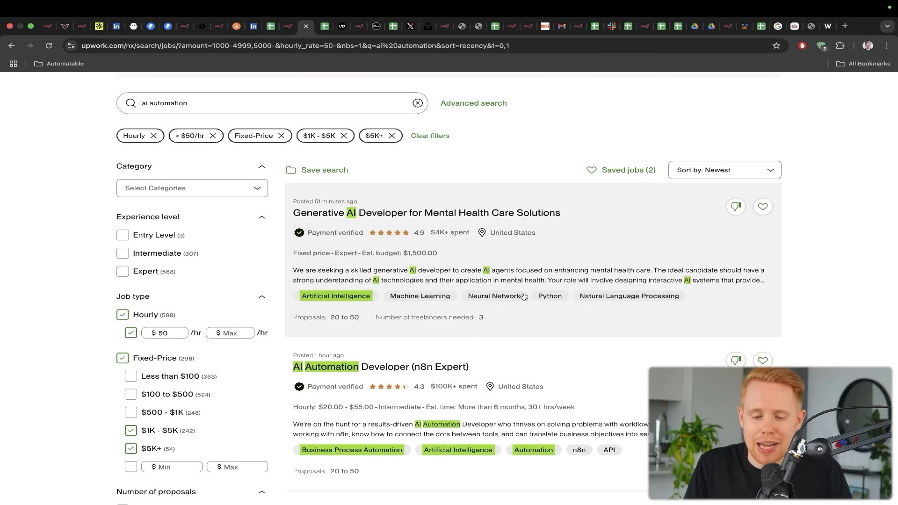
scroll(down, 3)
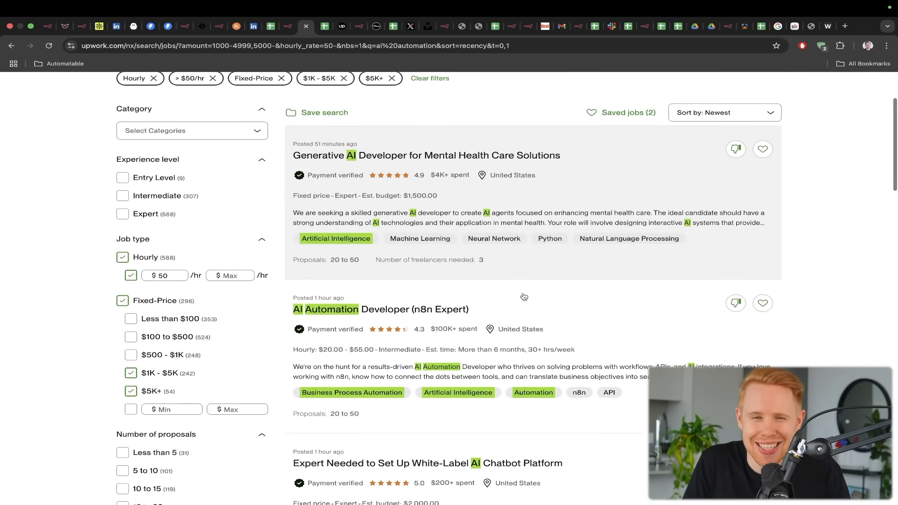
scroll(down, 3)
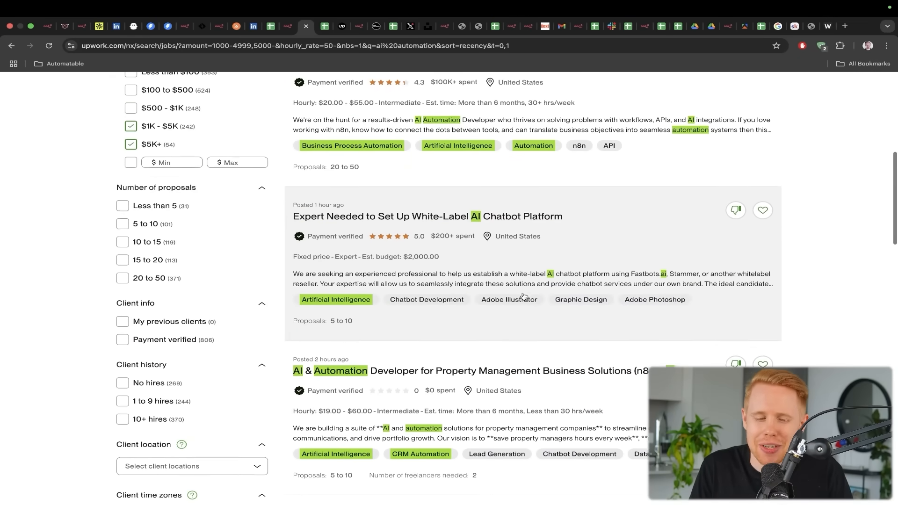
scroll(down, 3)
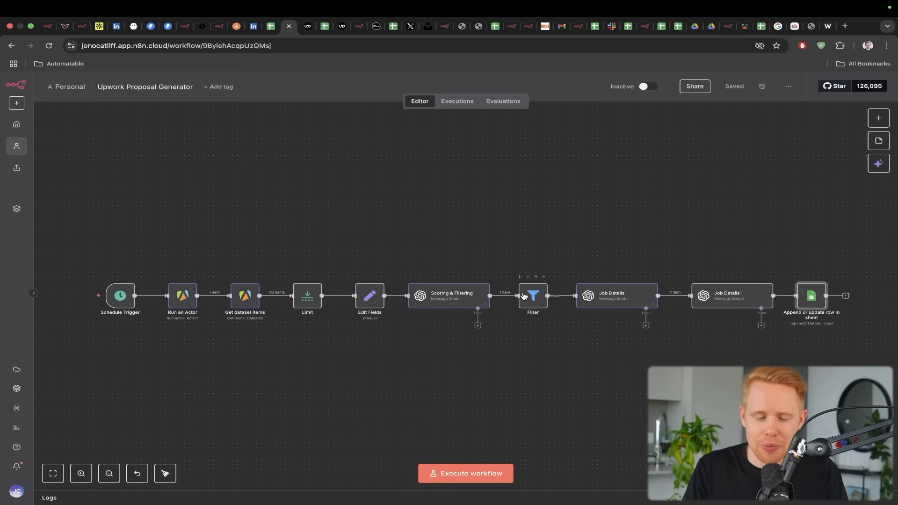
mouse_move(309, 186)
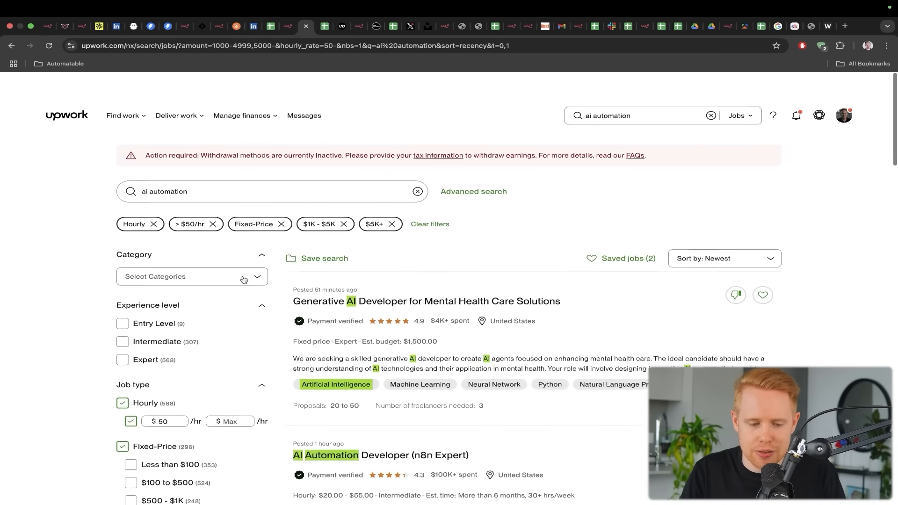
scroll(up, 3)
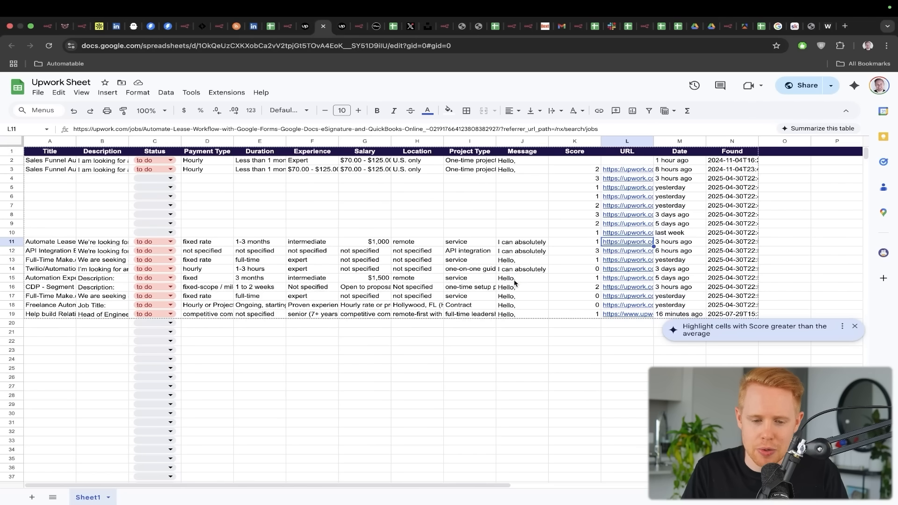
Open the scraped Automation Expert for Digital Agency Ops posting on Upwork
click(521, 278)
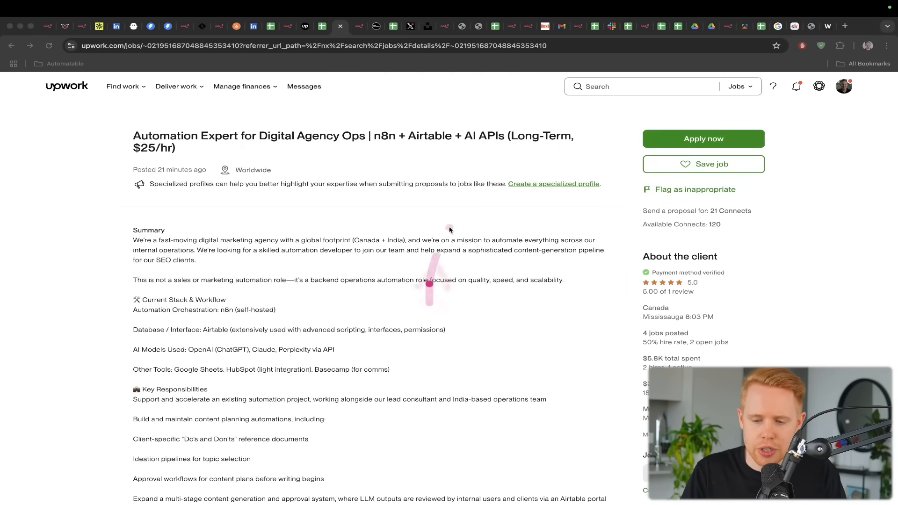
mouse_move(703, 139)
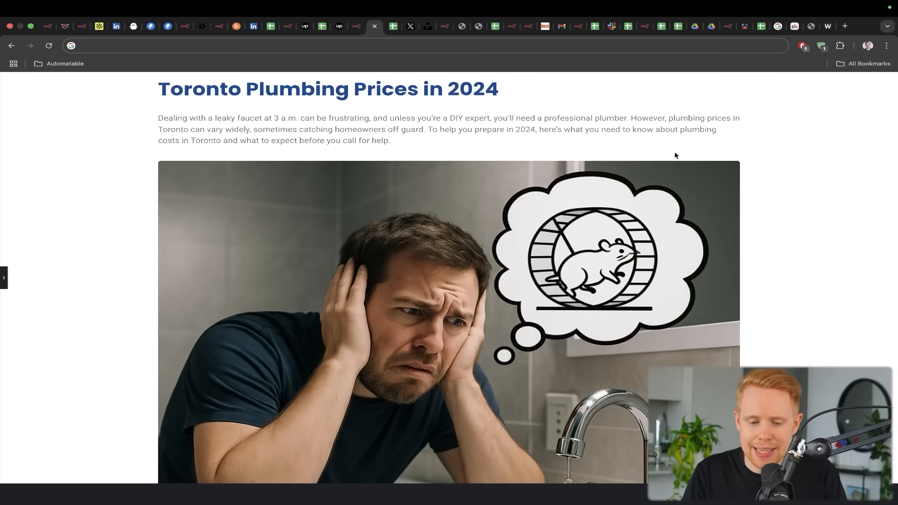
mouse_move(415, 217)
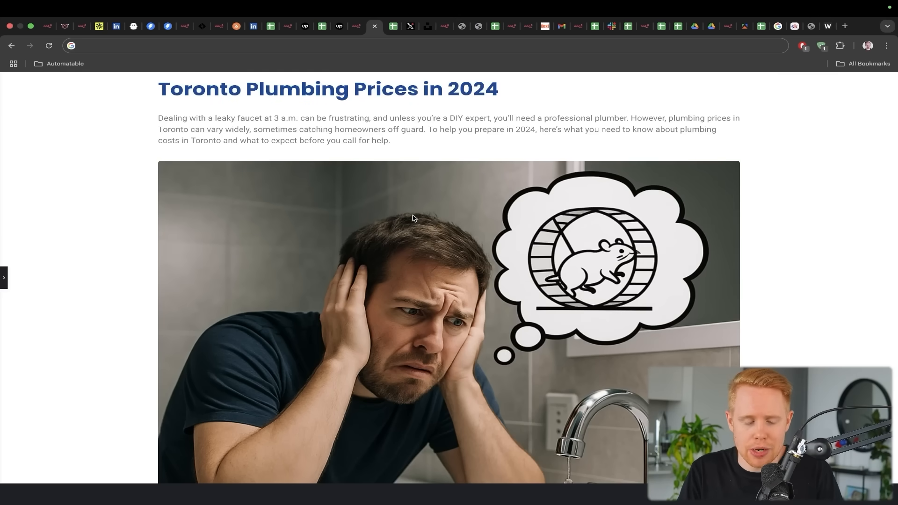
mouse_move(173, 197)
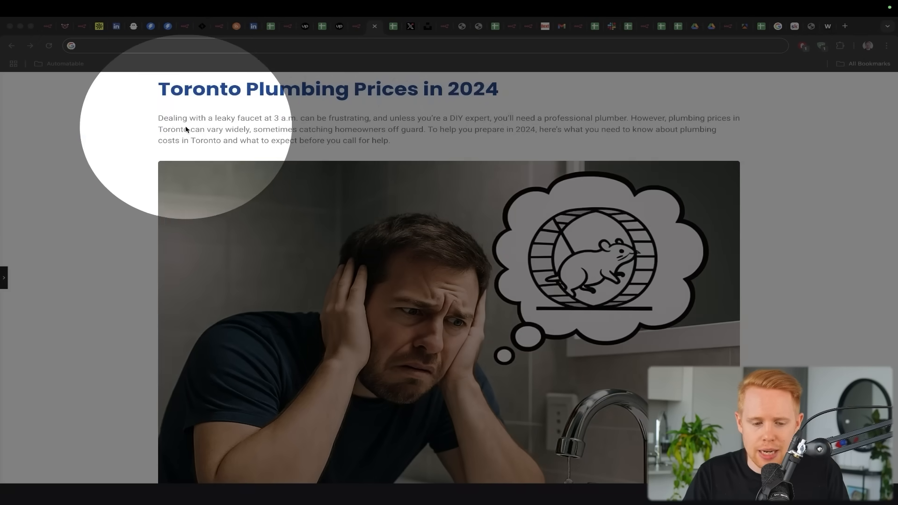
scroll(down, 3)
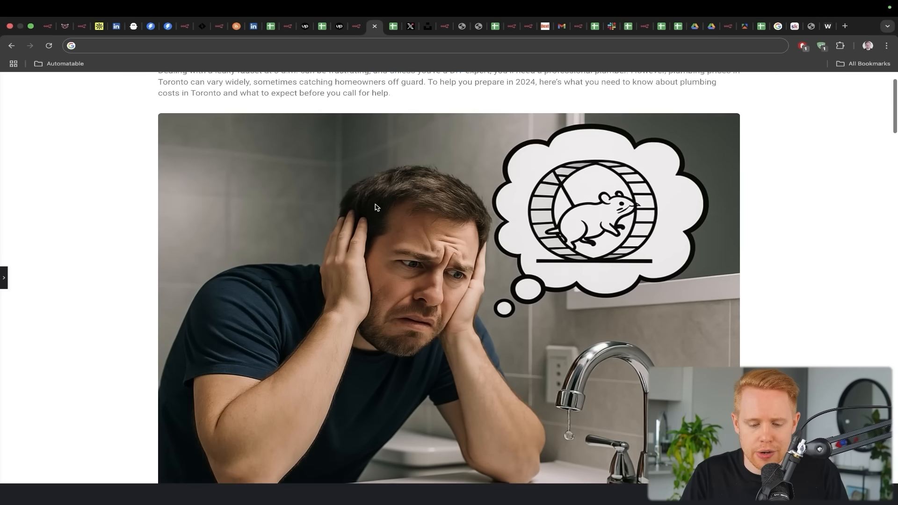
scroll(down, 3)
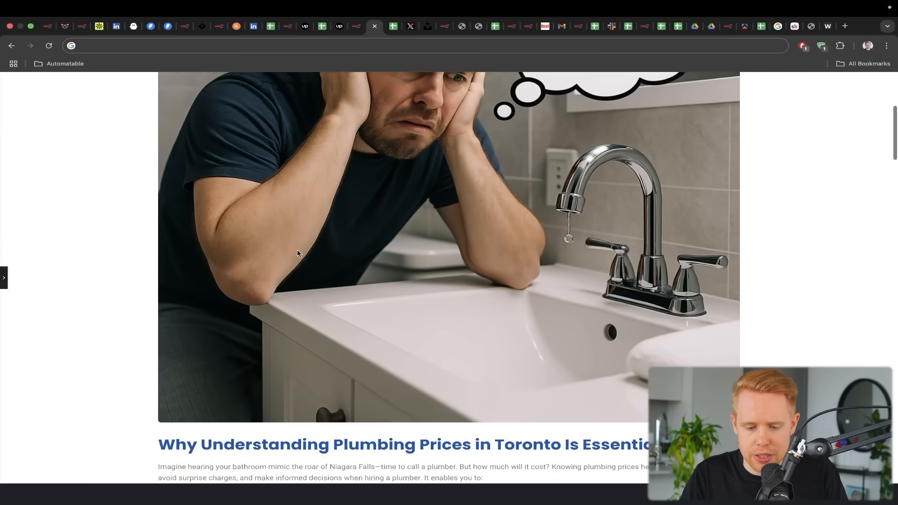
scroll(up, 3)
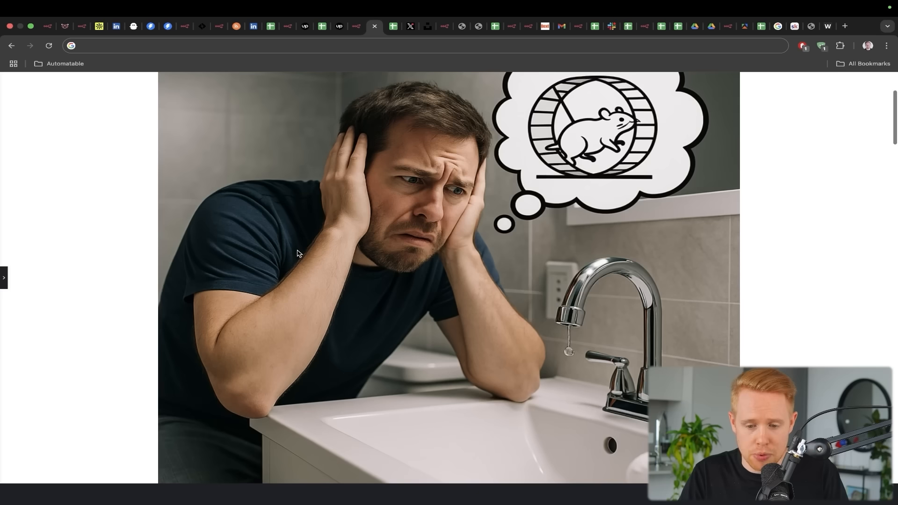
scroll(down, 3)
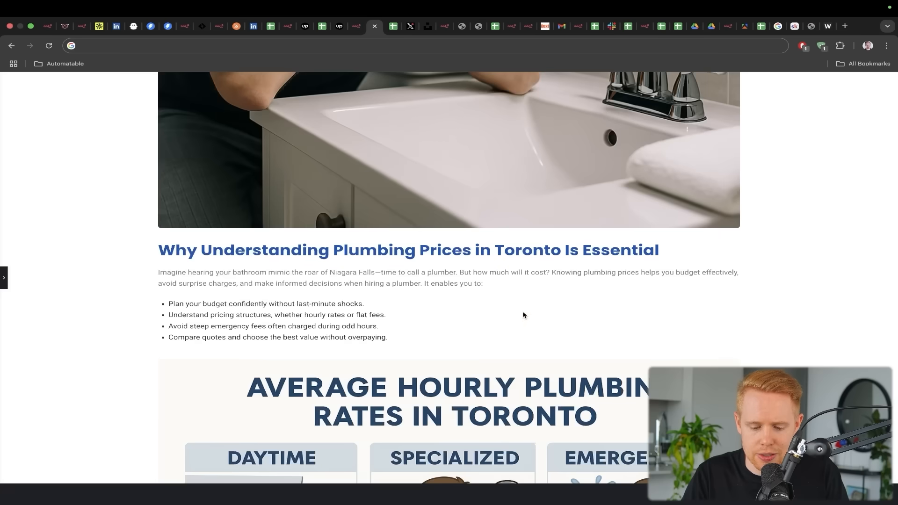
scroll(down, 3)
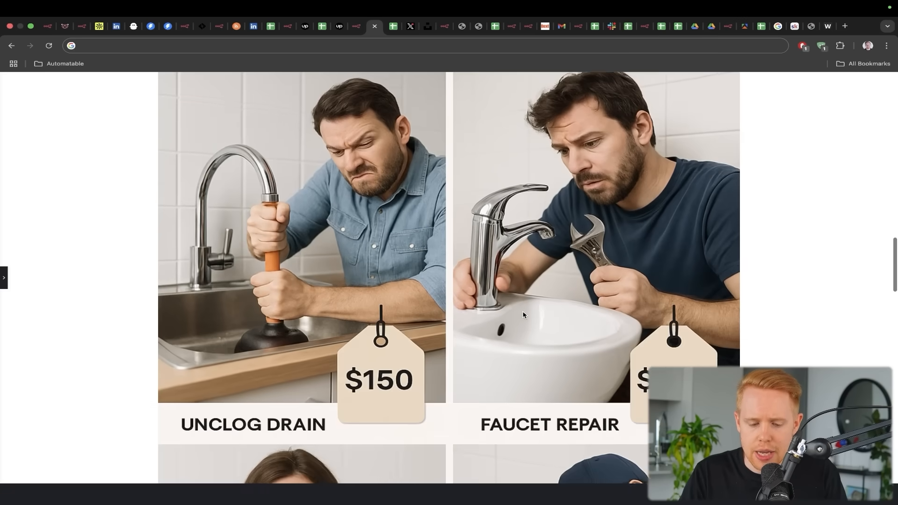
scroll(down, 3)
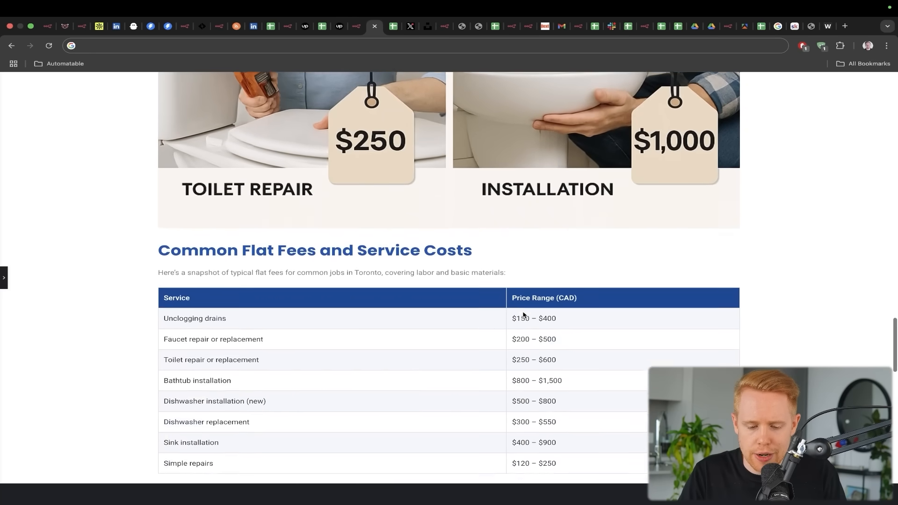
scroll(down, 3)
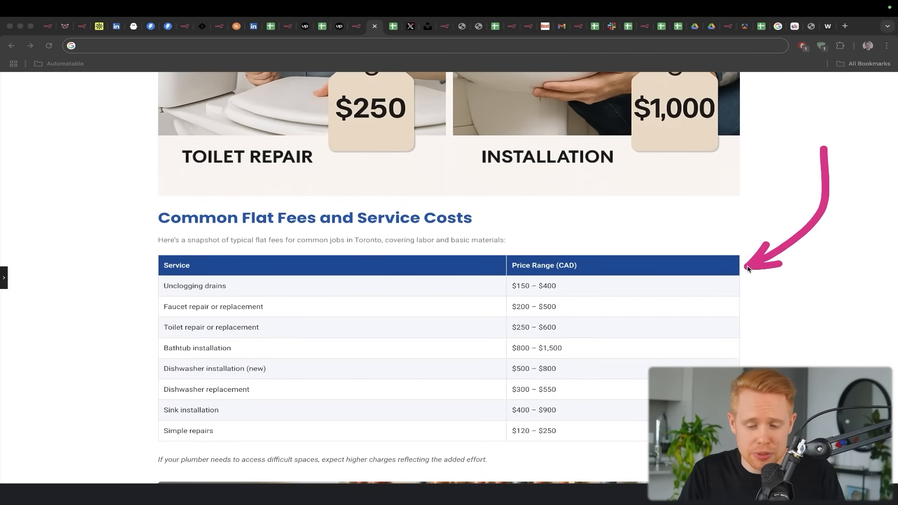
scroll(down, 3)
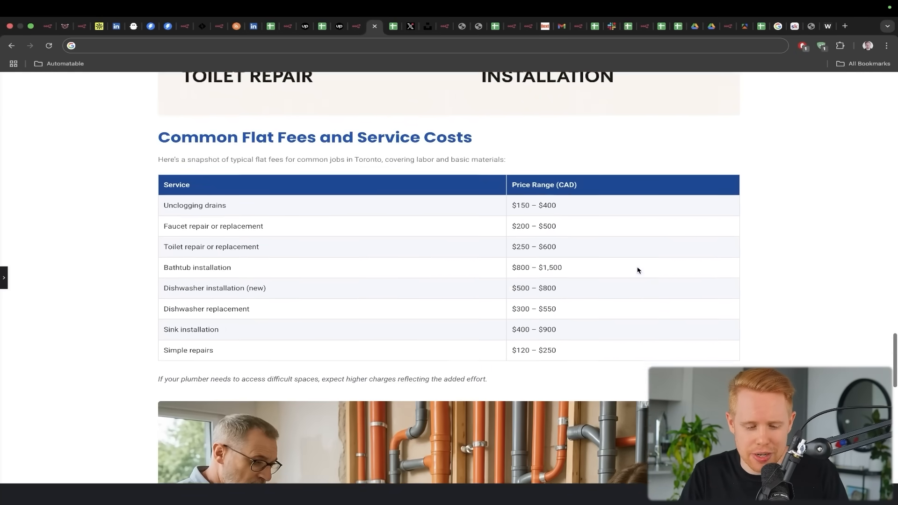
scroll(down, 3)
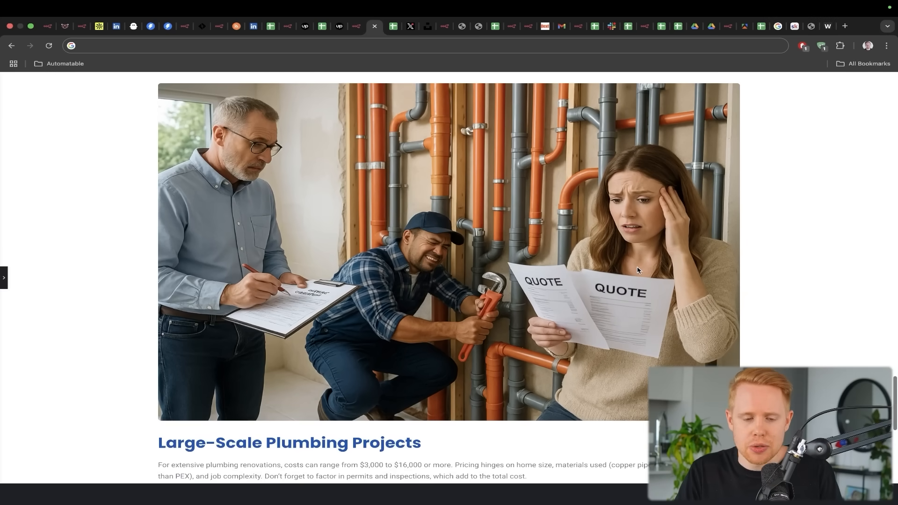
scroll(up, 3)
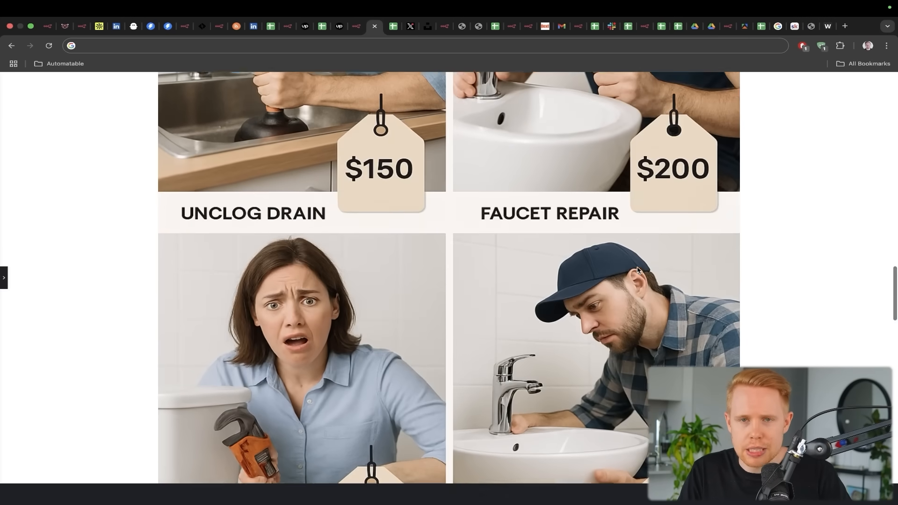
scroll(up, 3)
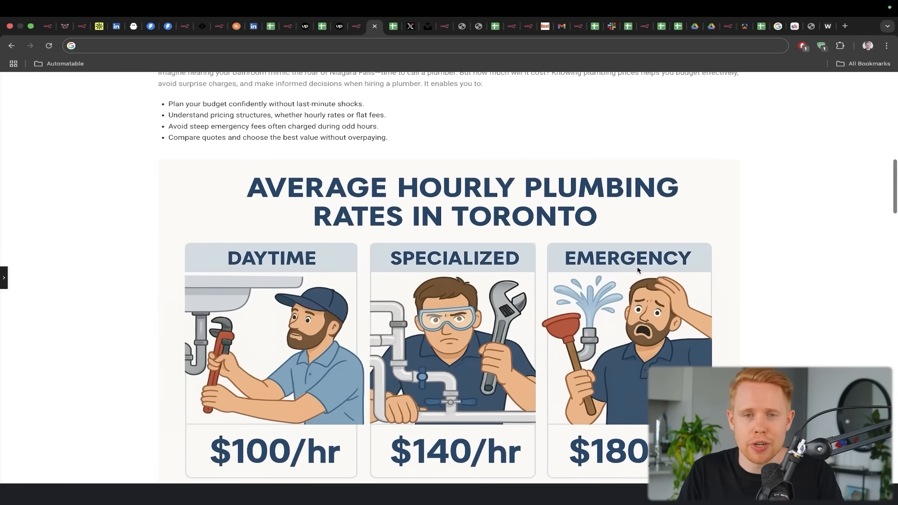
scroll(up, 3)
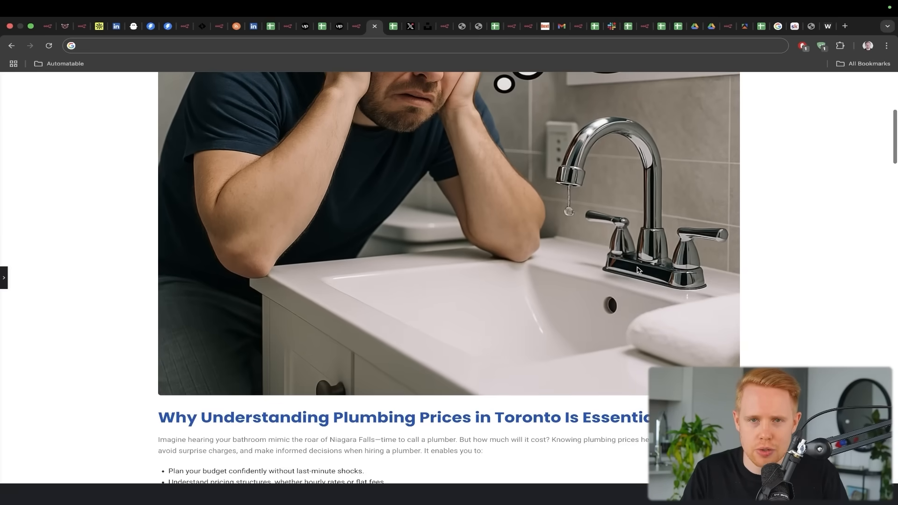
scroll(up, 3)
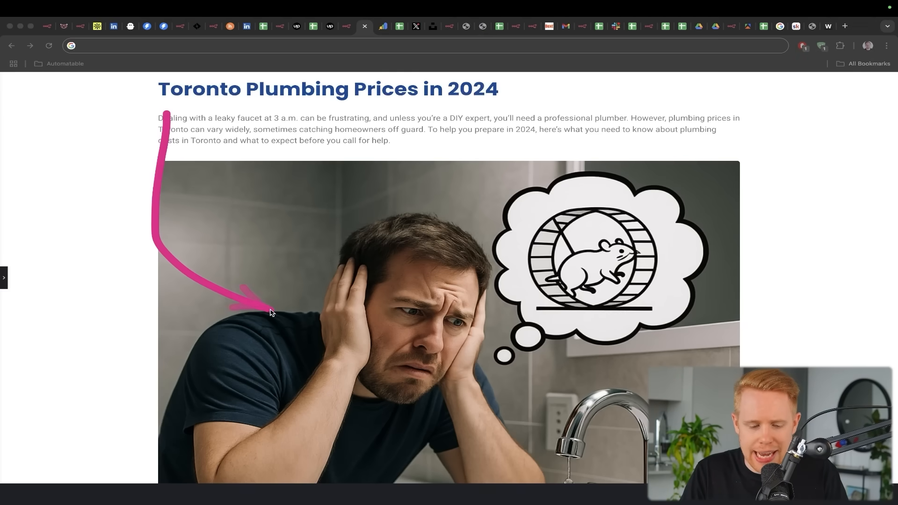
Show the Search Console performance report with 138K clicks and 3.7M impressions
click(380, 26)
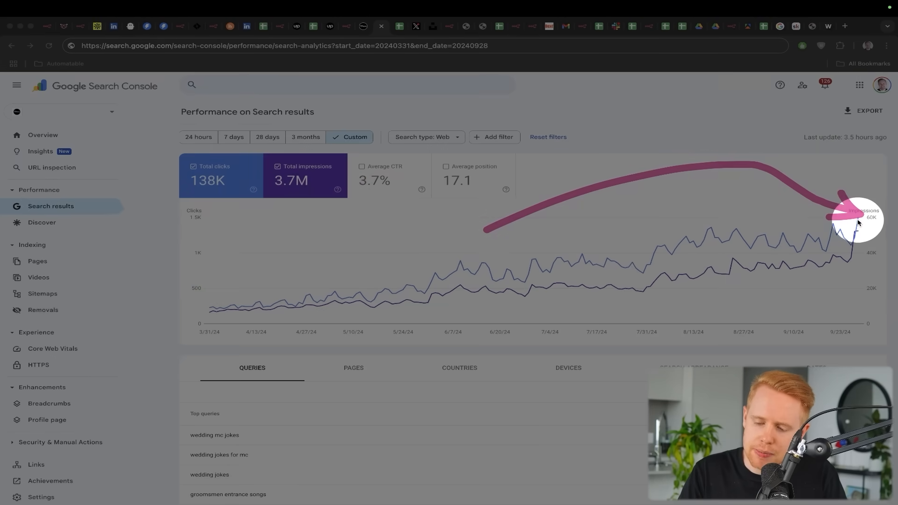
mouse_move(858, 220)
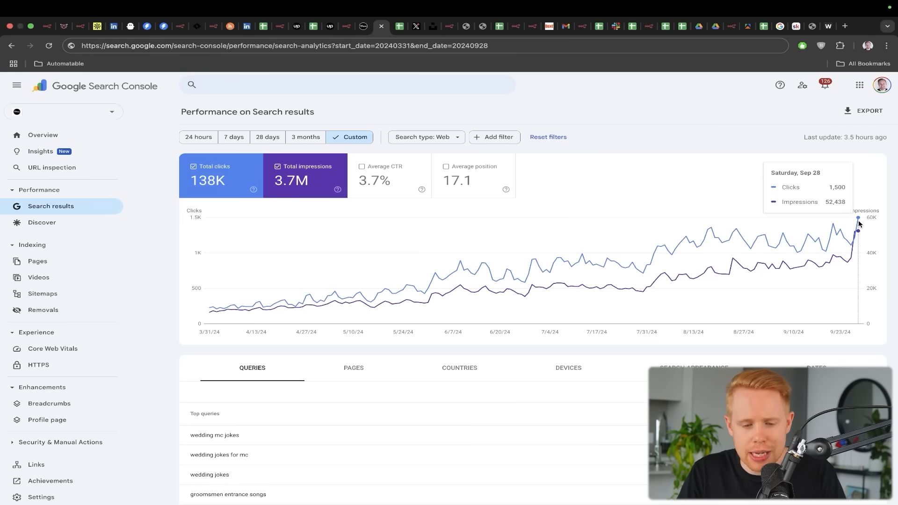
click(347, 26)
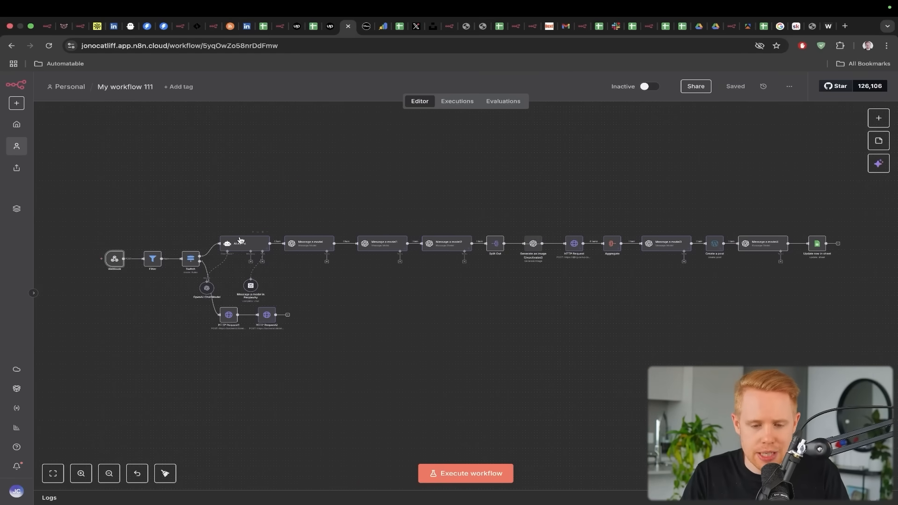
Inspect the My workflow 111 blog-writing canvas, then switch to the Unsplash social media logos photo
click(378, 26)
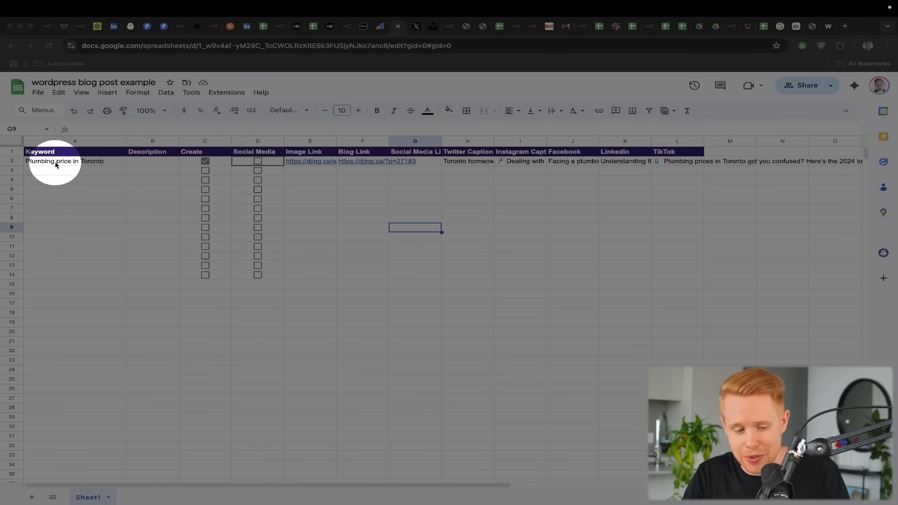
mouse_move(108, 164)
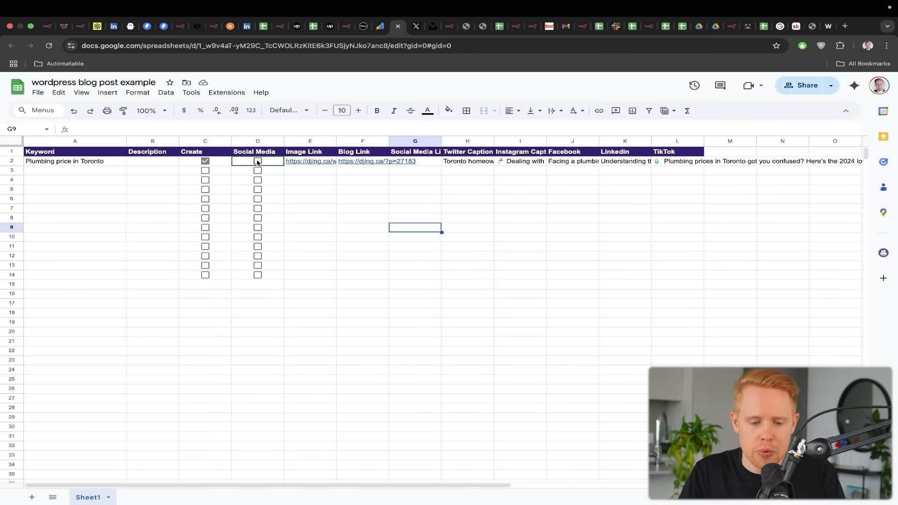
click(329, 26)
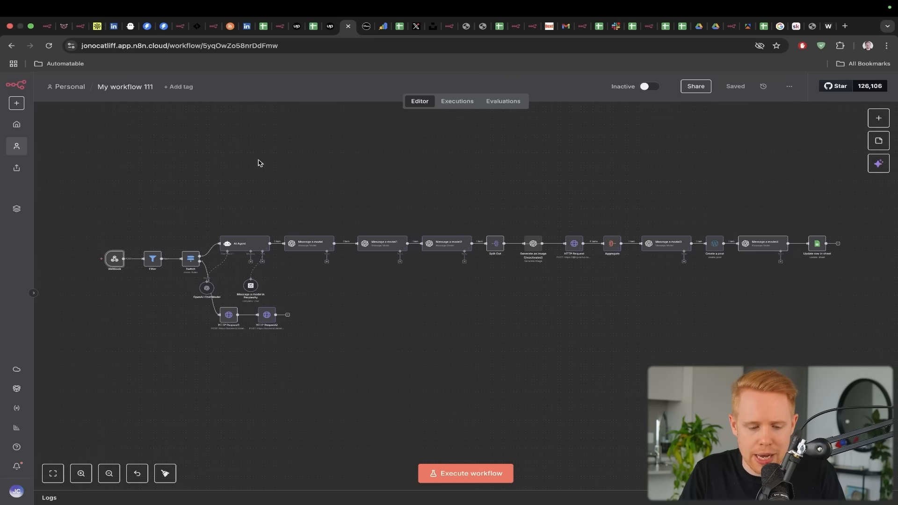
click(464, 473)
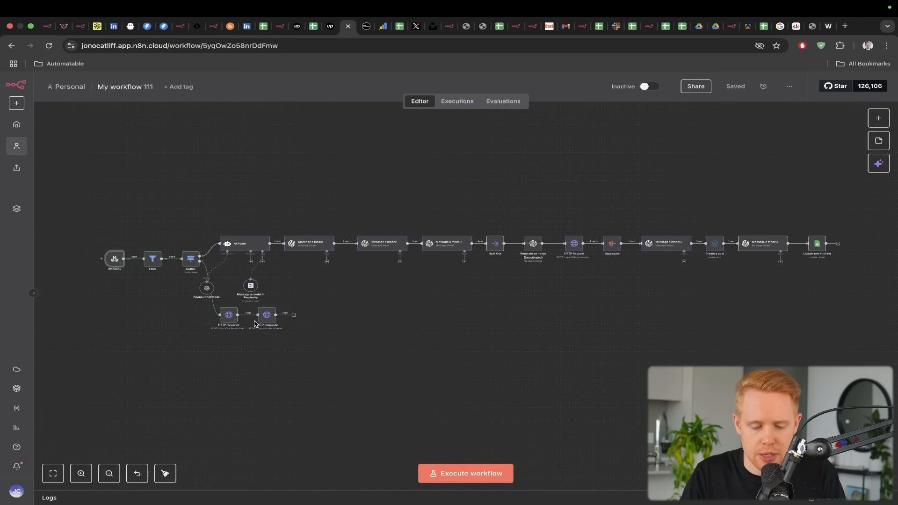
click(413, 26)
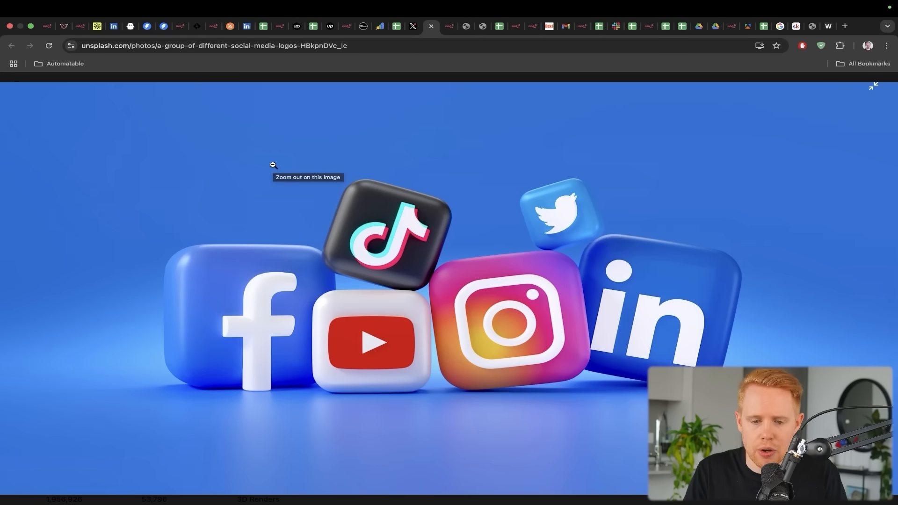
Return the Unsplash social media logos photo to normal size before moving to the OCR Extraction sheet
click(447, 26)
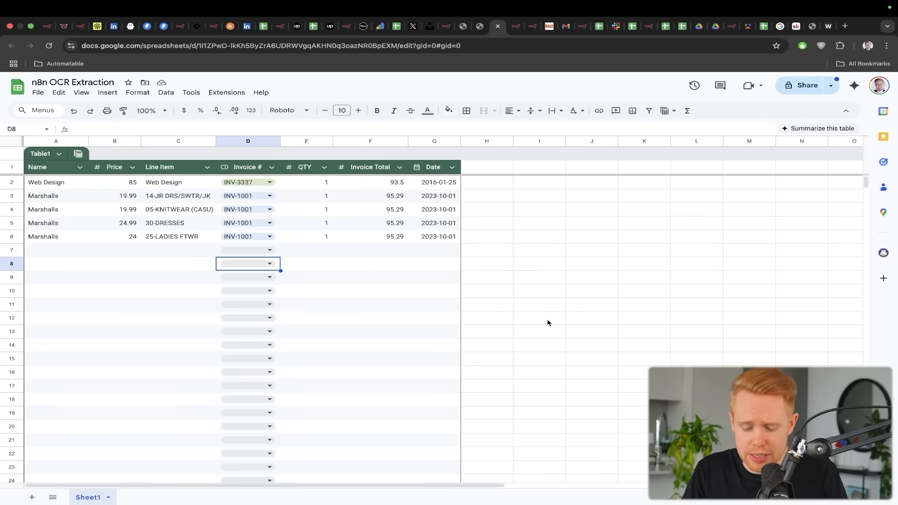
Start the Document extraction workflow listening for a trigger, then switch to Telegram with the receipt ready
click(464, 26)
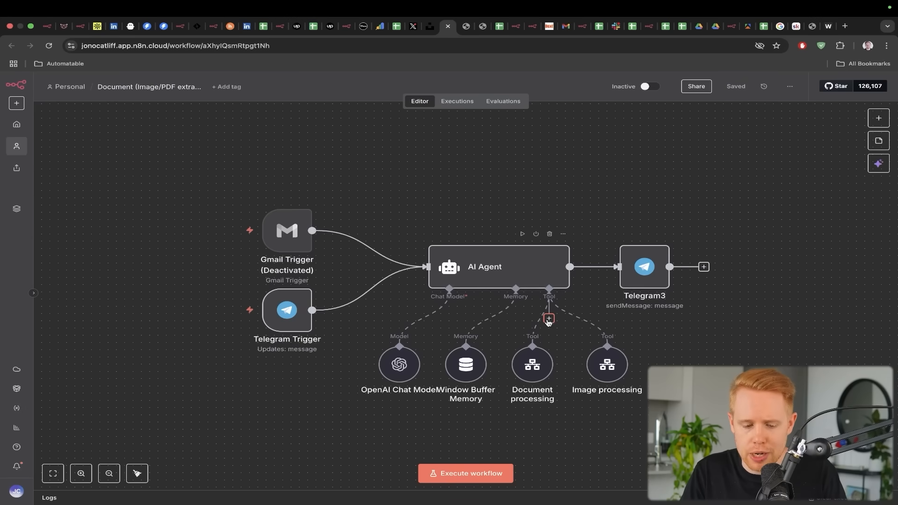
mouse_move(486, 474)
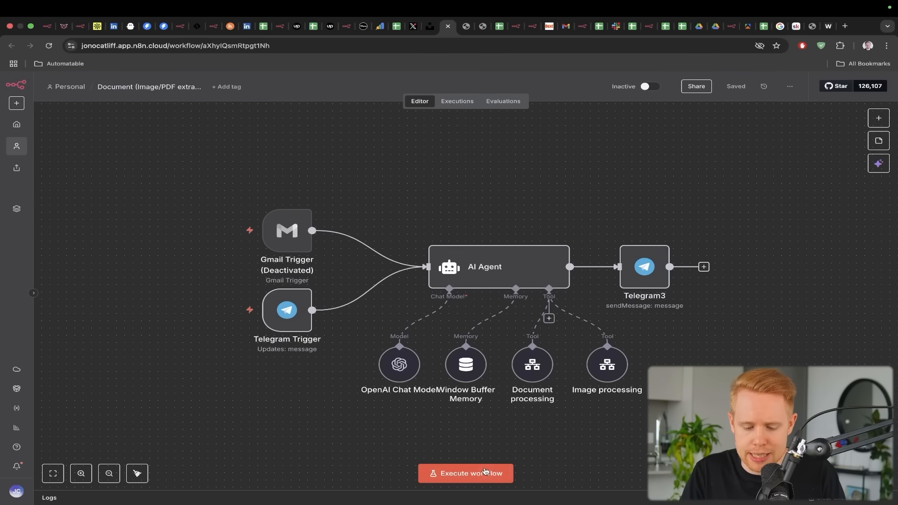
click(465, 473)
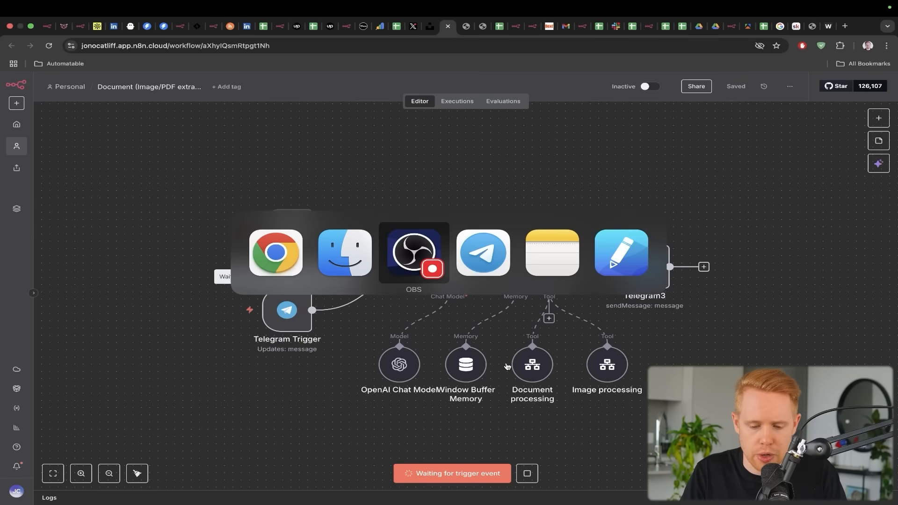
click(483, 252)
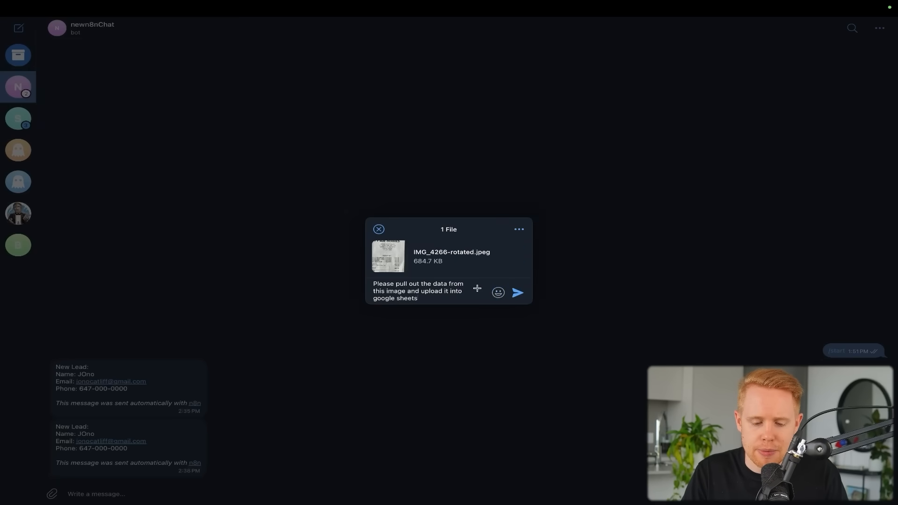
Send the receipt photo with its caption to the Telegram bot, triggering the extraction workflow
click(377, 230)
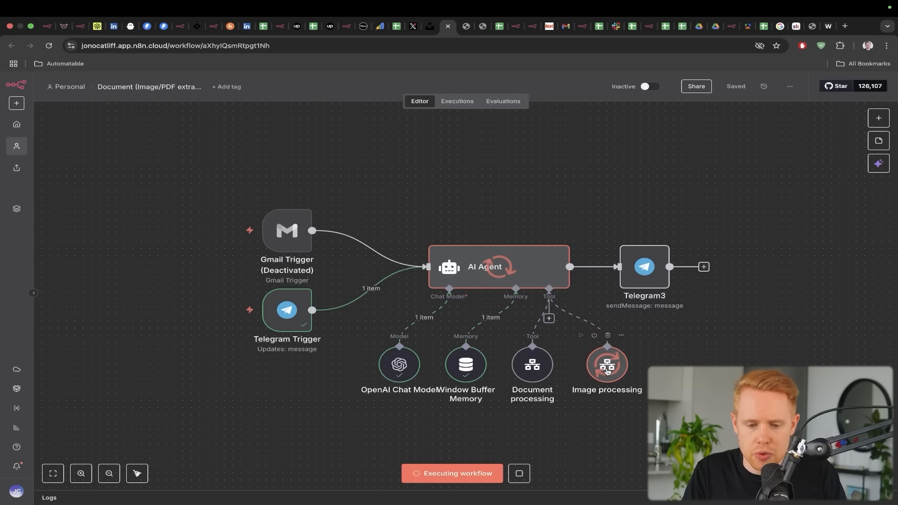
Watch four receipt line items under INV-1001 dated 2025-03-26 appear in the OCR Extraction sheet
click(478, 26)
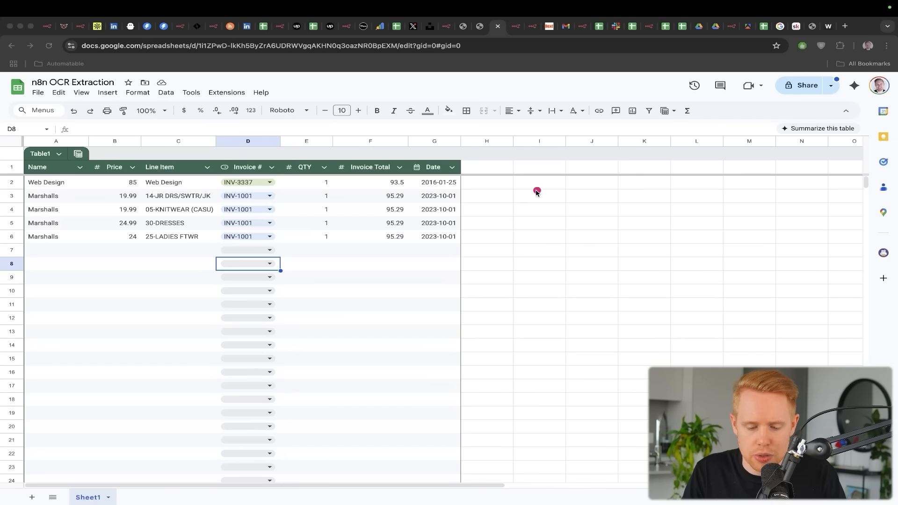
mouse_move(447, 274)
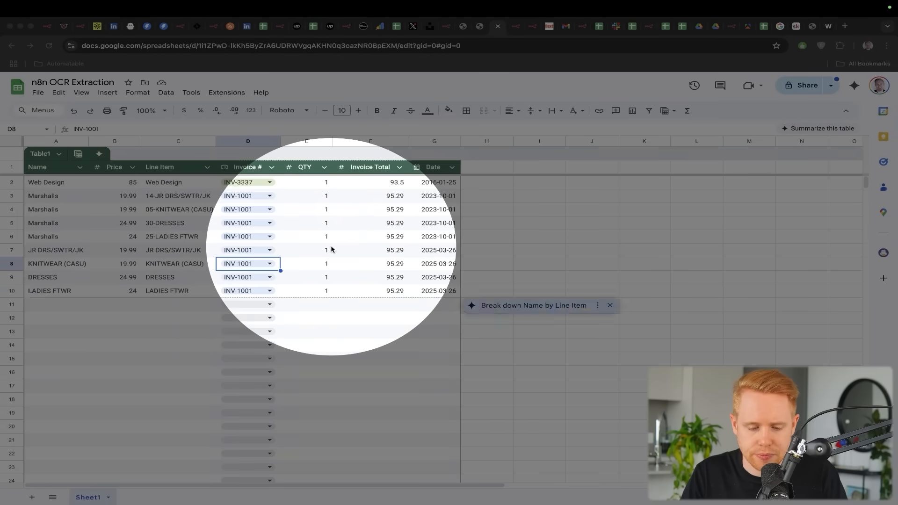
click(539, 195)
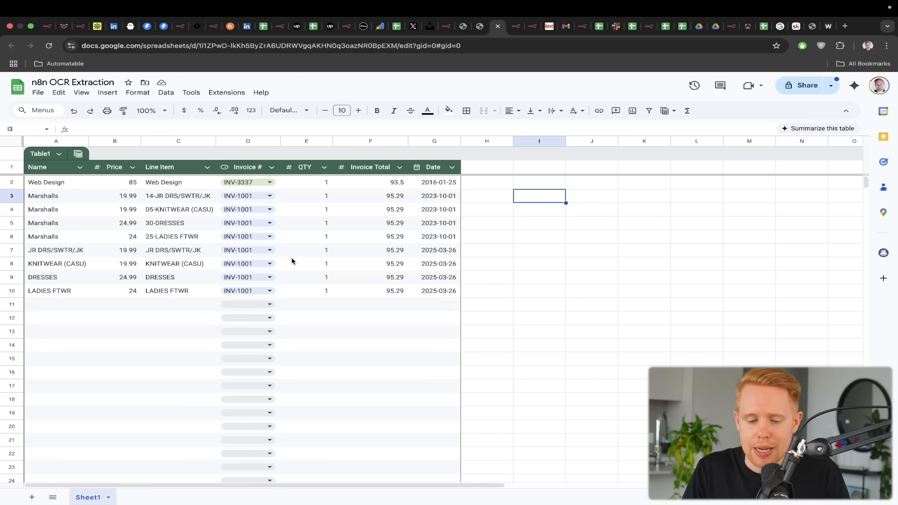
Review the Project Zero Inbox workflow's label branches, then bring up the labeled Gmail inbox
click(521, 26)
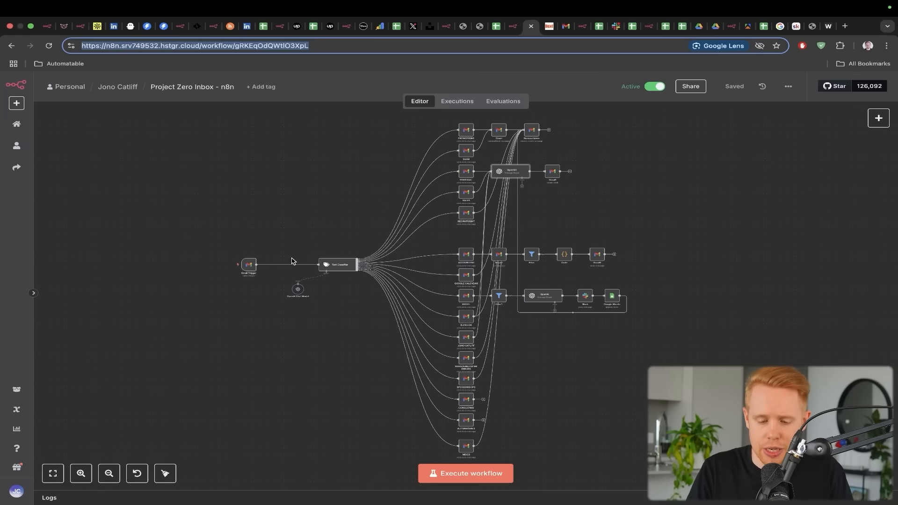
mouse_move(413, 258)
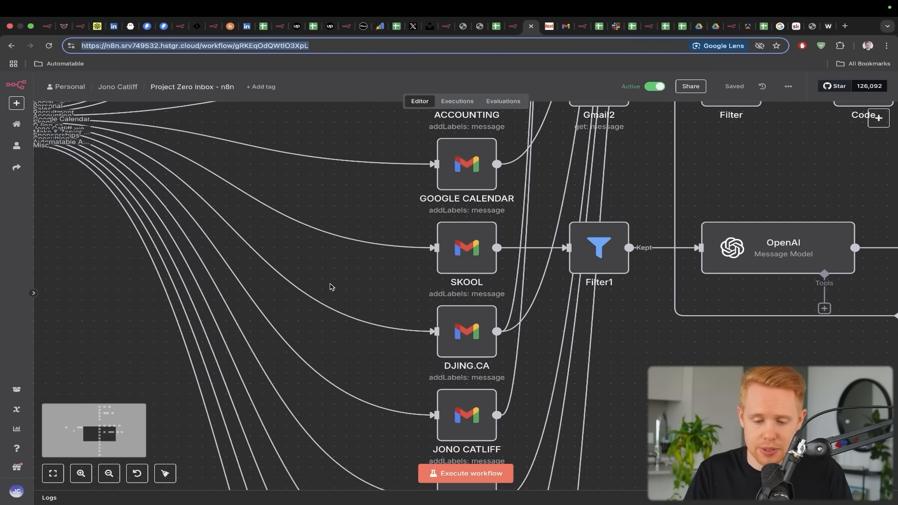
click(554, 26)
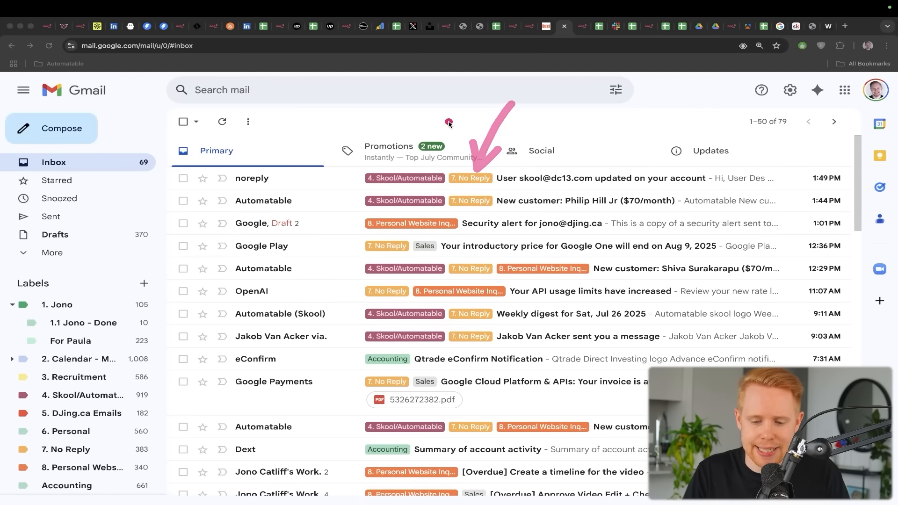
mouse_move(394, 200)
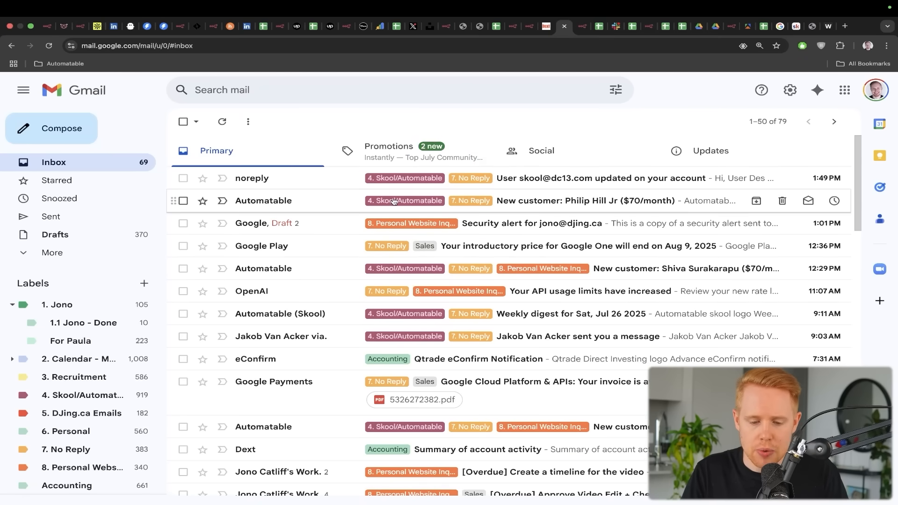
Inspect the auto-applied labels on emails in the Gmail inbox
click(532, 222)
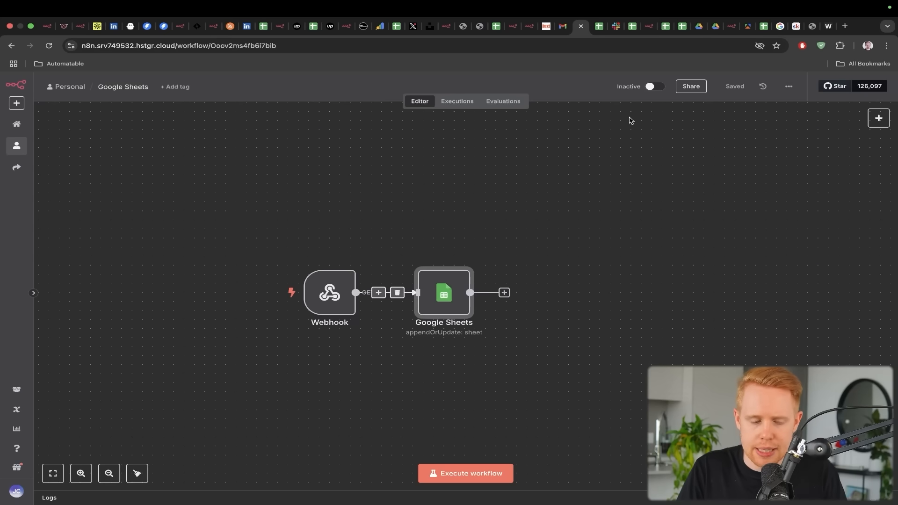
mouse_move(597, 144)
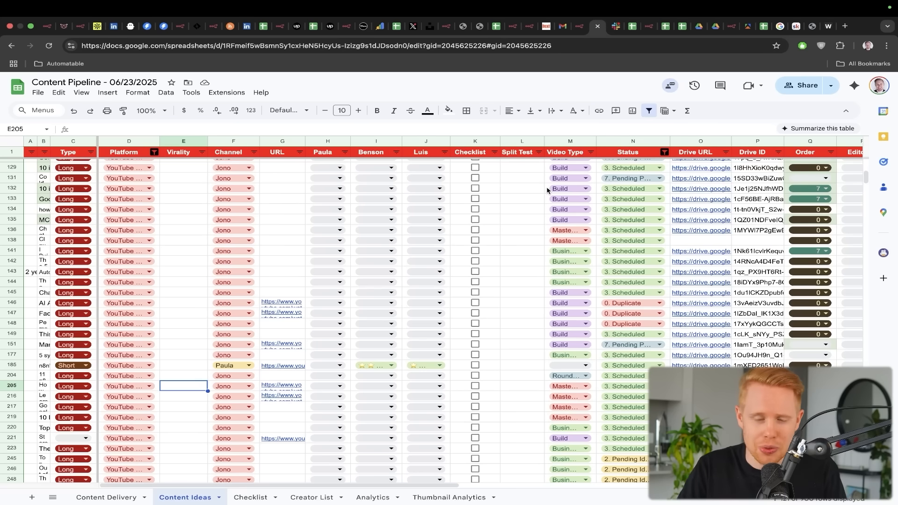
mouse_move(577, 199)
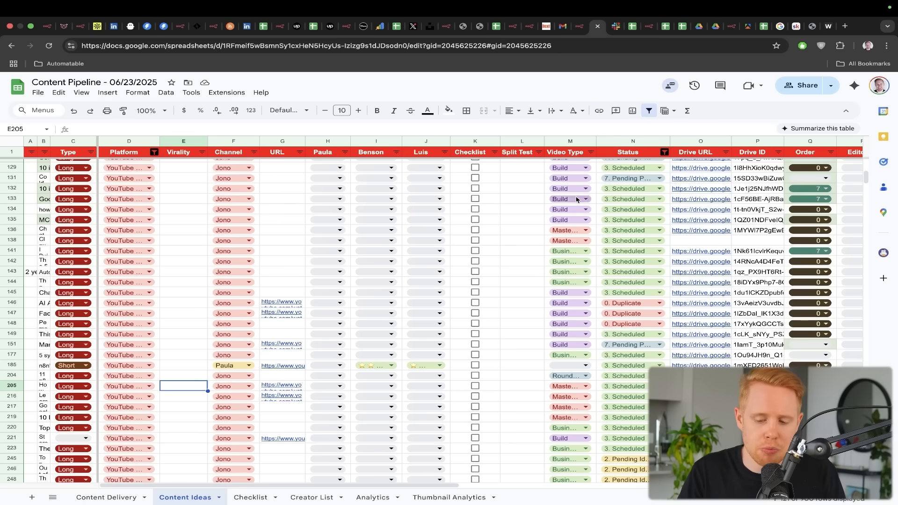
Show the Status dropdown stages, Idea to Duplicate, for row 138 in the Content Ideas sheet
click(652, 240)
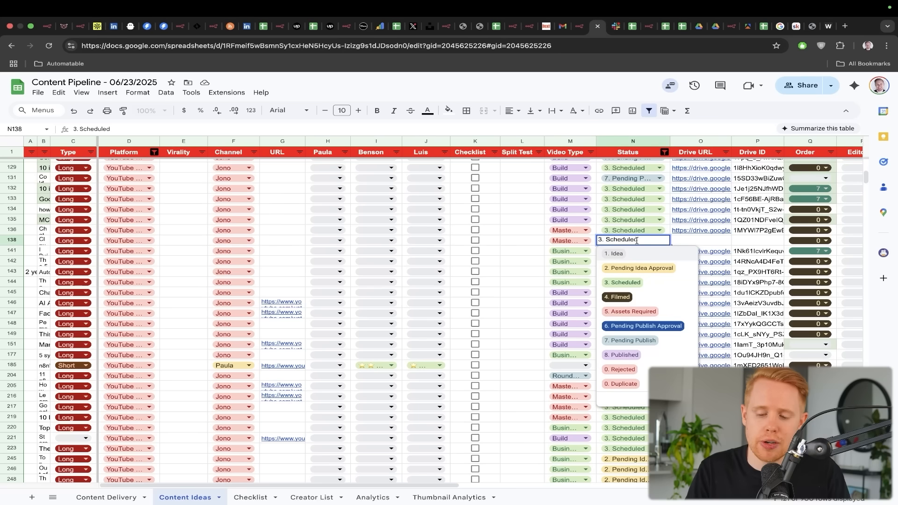
mouse_move(636, 258)
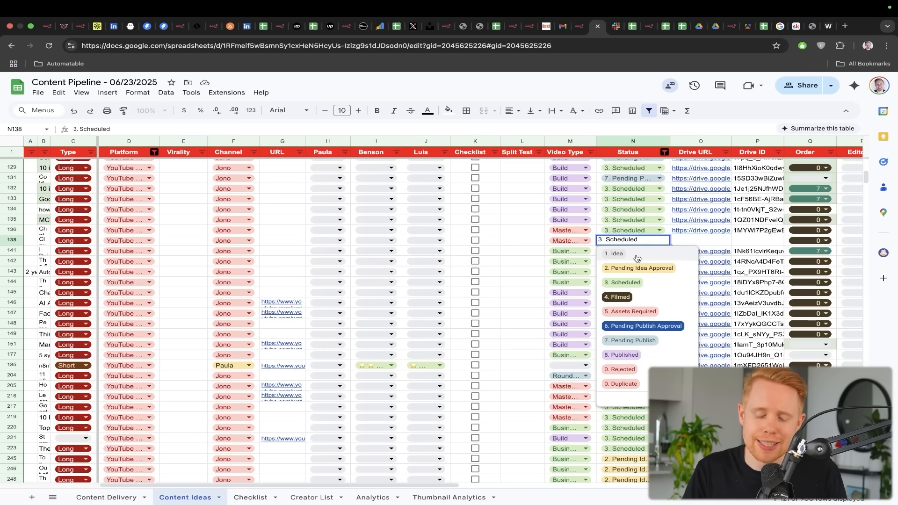
mouse_move(637, 274)
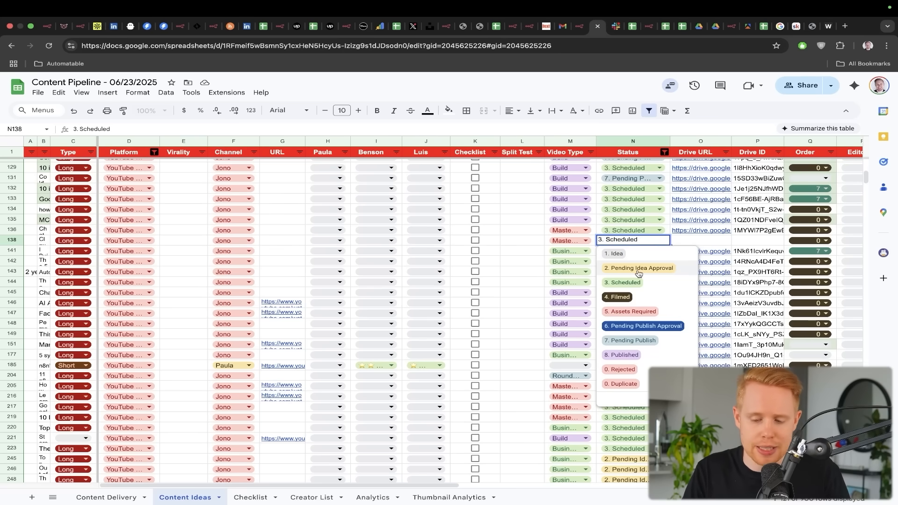
mouse_move(636, 308)
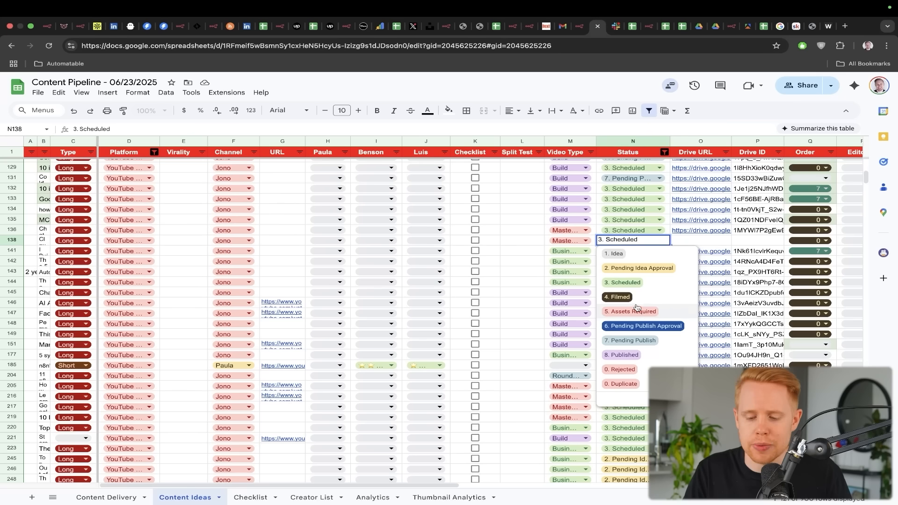
mouse_move(634, 360)
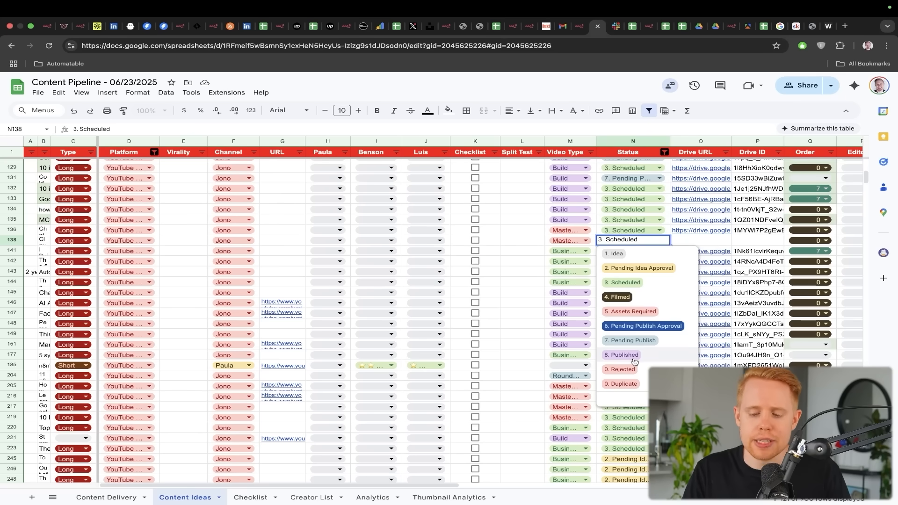
mouse_move(607, 276)
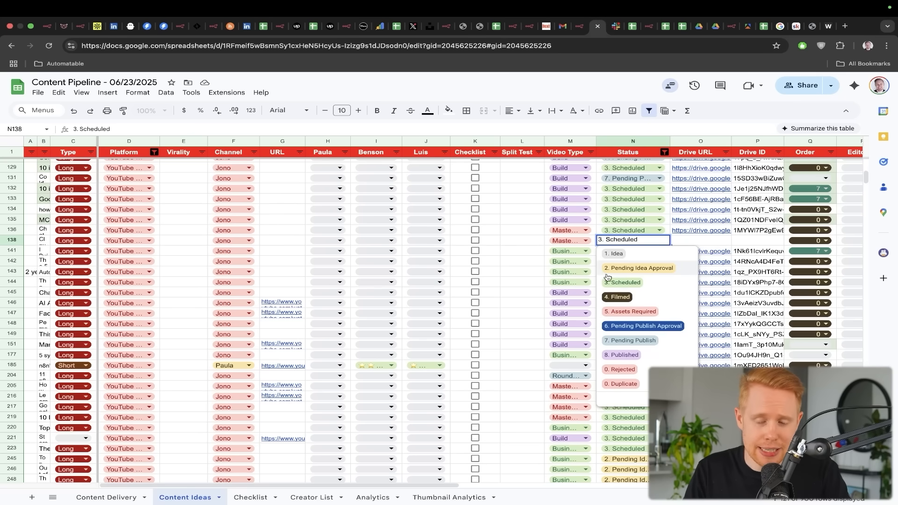
mouse_move(532, 255)
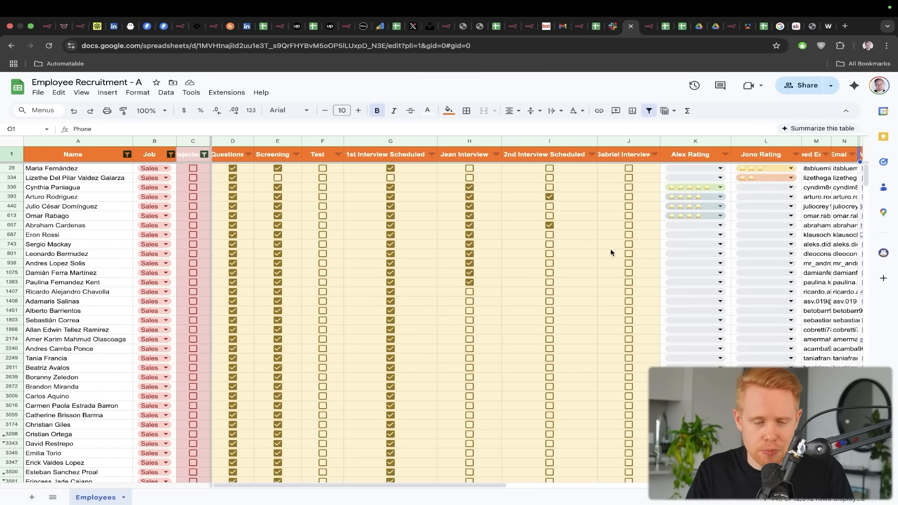
text(indeed.com)
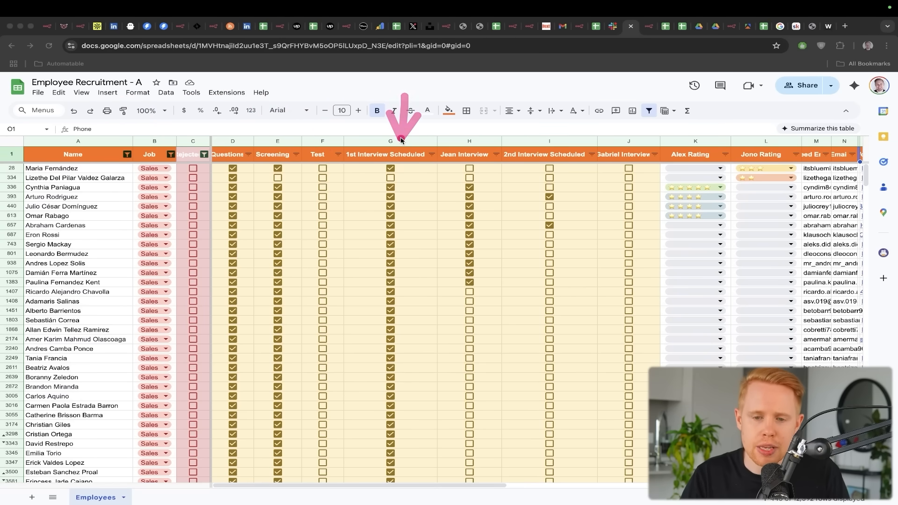
mouse_move(232, 154)
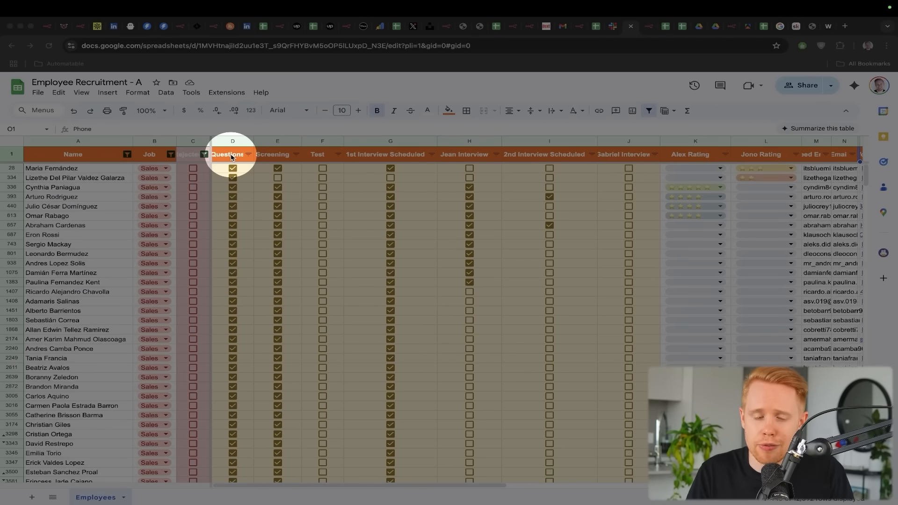
mouse_move(276, 154)
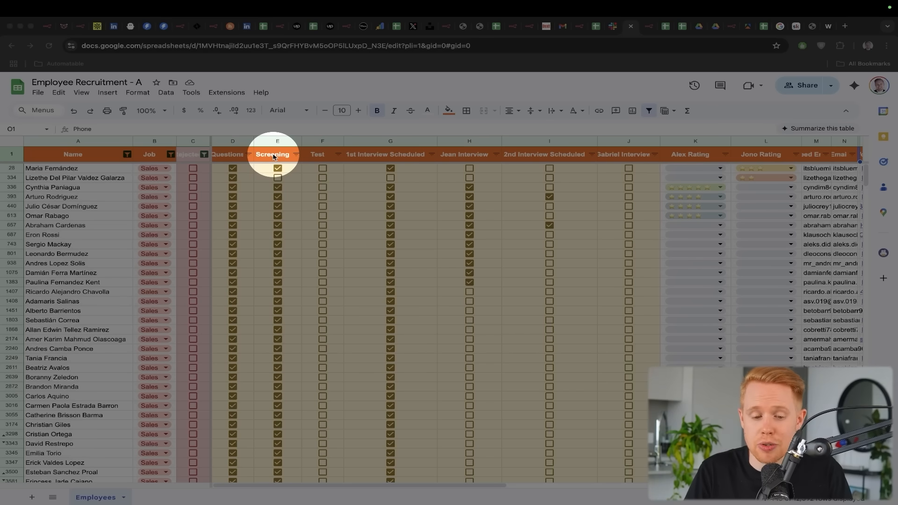
mouse_move(317, 153)
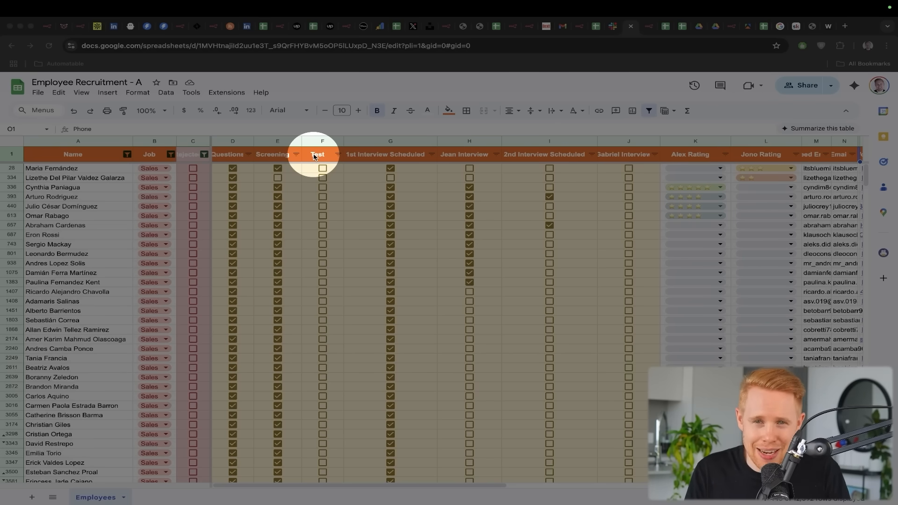
mouse_move(390, 154)
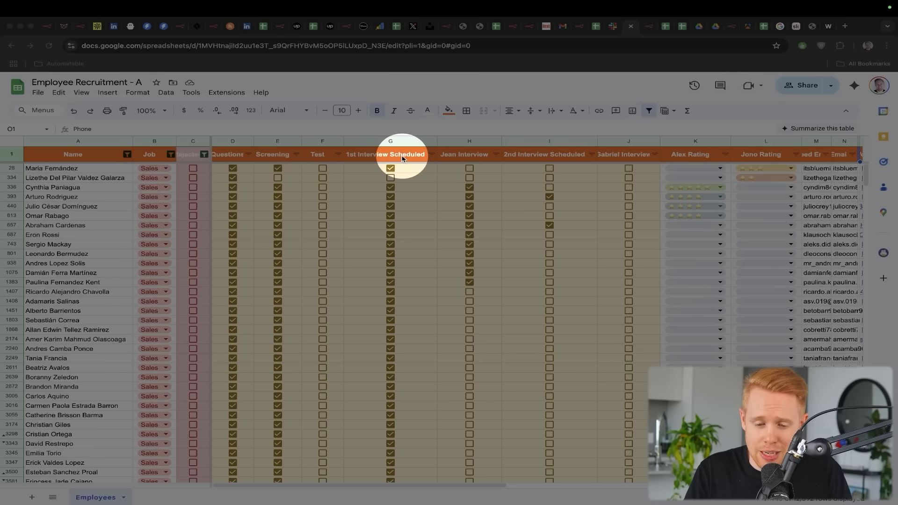
mouse_move(367, 157)
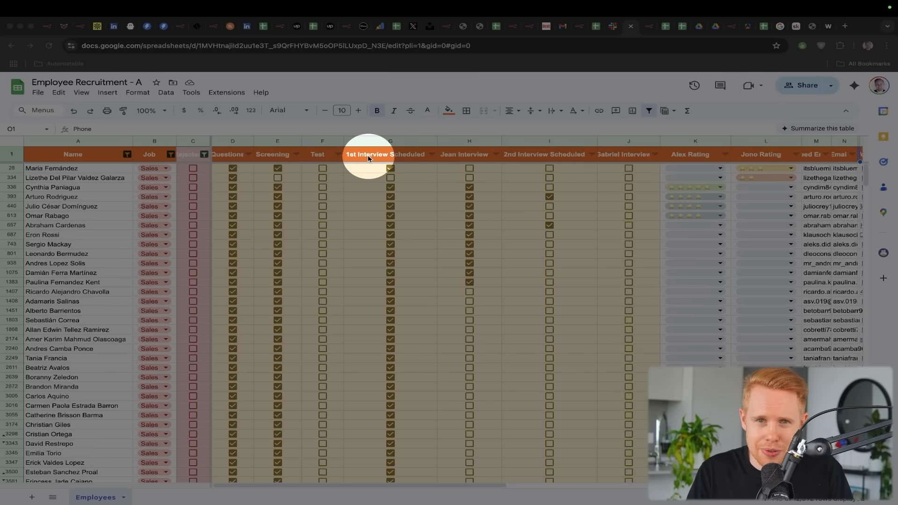
mouse_move(391, 154)
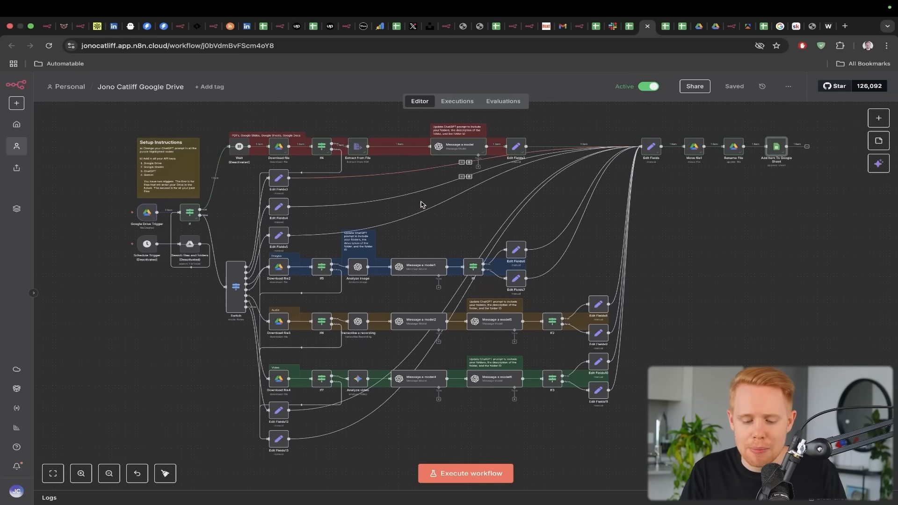
Execute the Google Drive file-sorting workflow once so its document, image, audio and video branches run
click(464, 474)
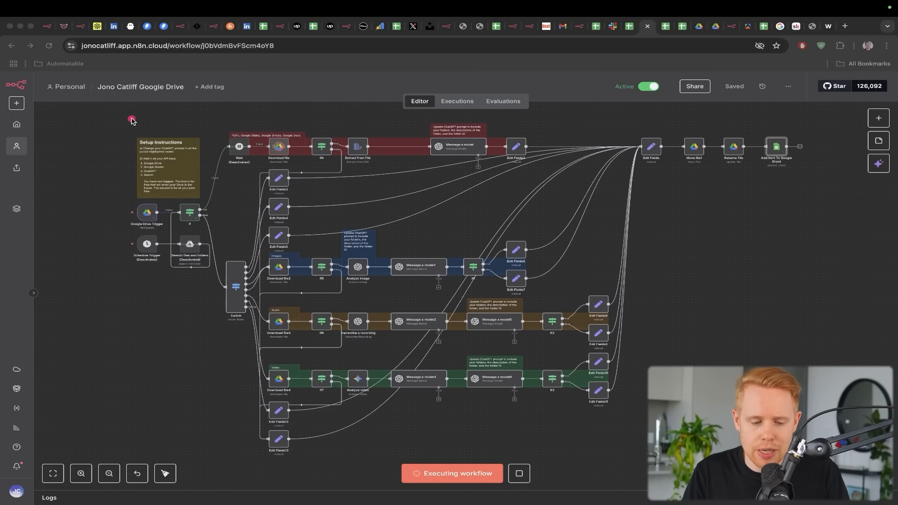
click(146, 212)
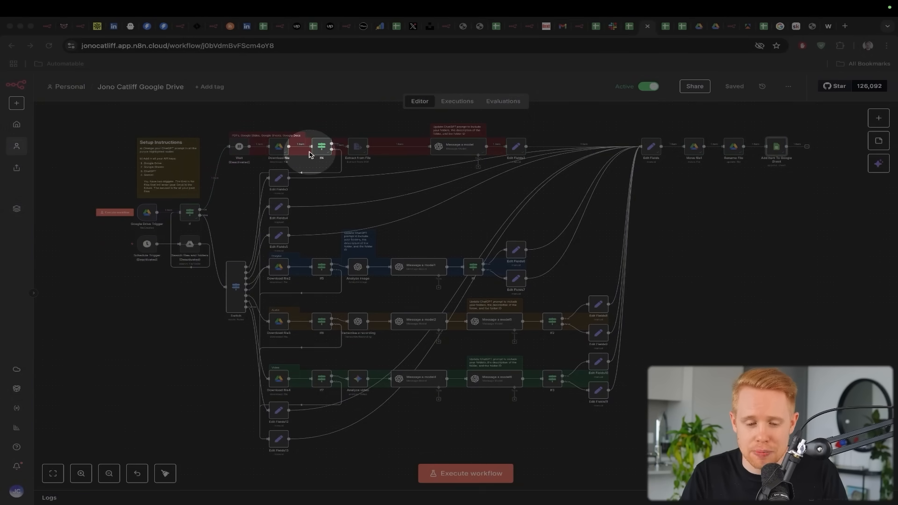
mouse_move(355, 152)
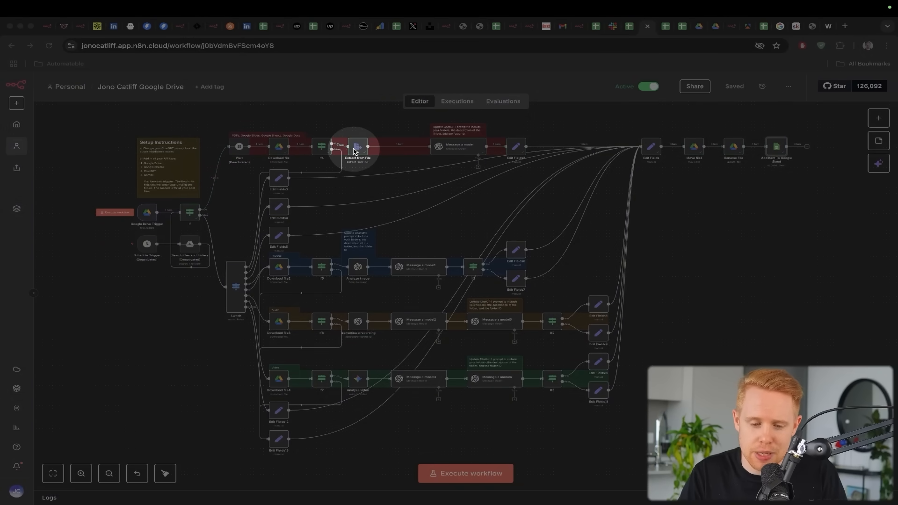
mouse_move(450, 148)
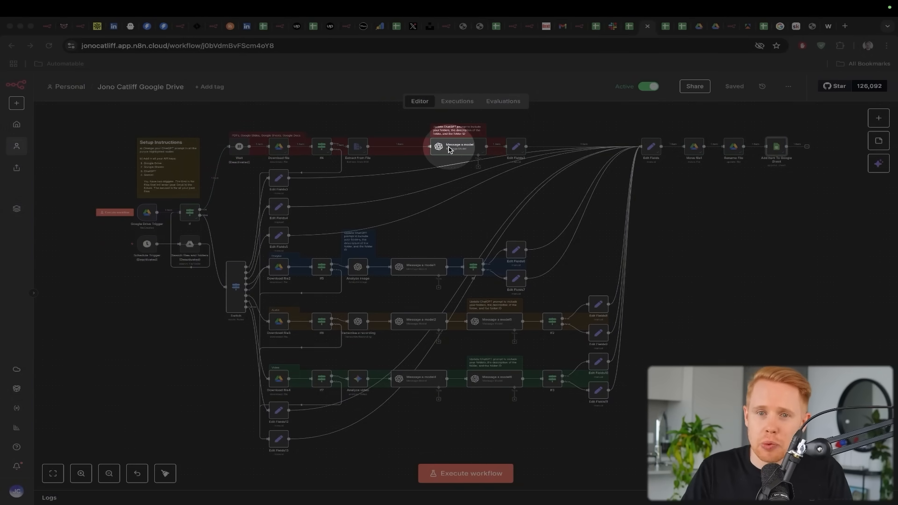
mouse_move(710, 177)
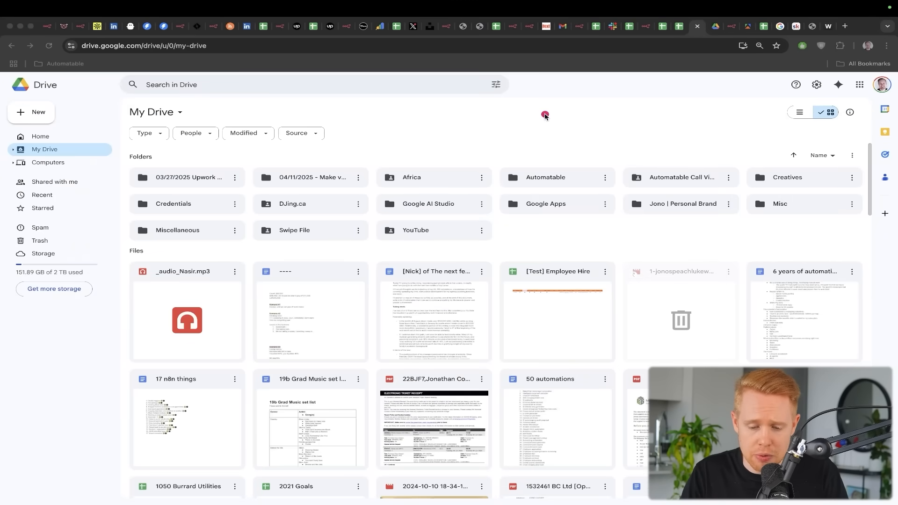
Browse My Drive's files, then bring up the Content Google Drive Organization log sheet
scroll(down, 3)
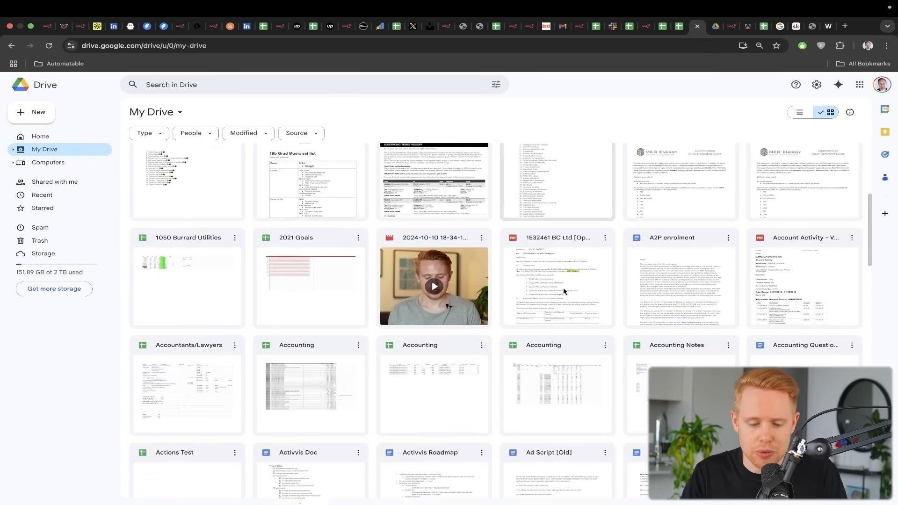
scroll(down, 3)
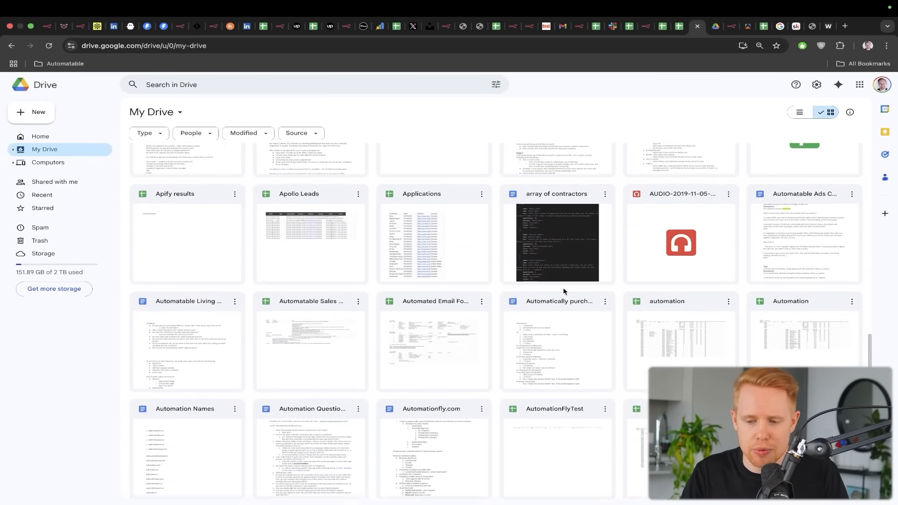
click(881, 84)
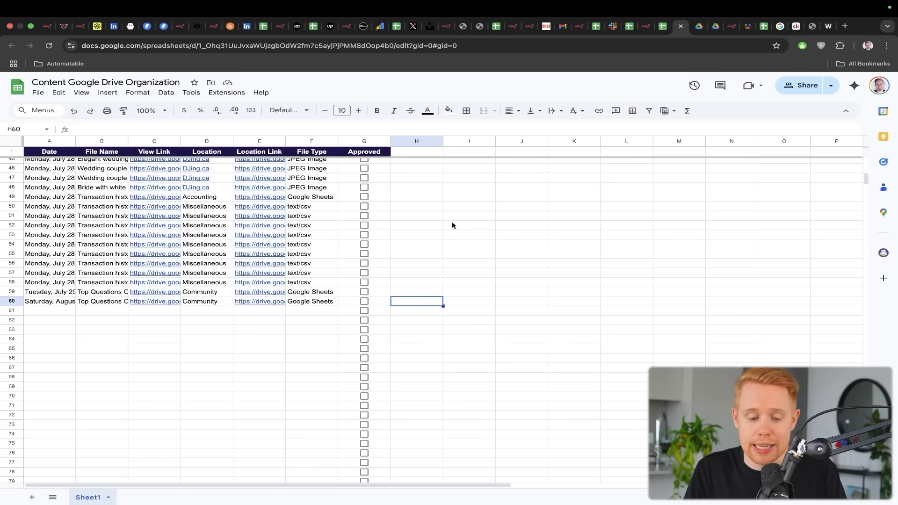
click(259, 301)
text(Crawl website t)
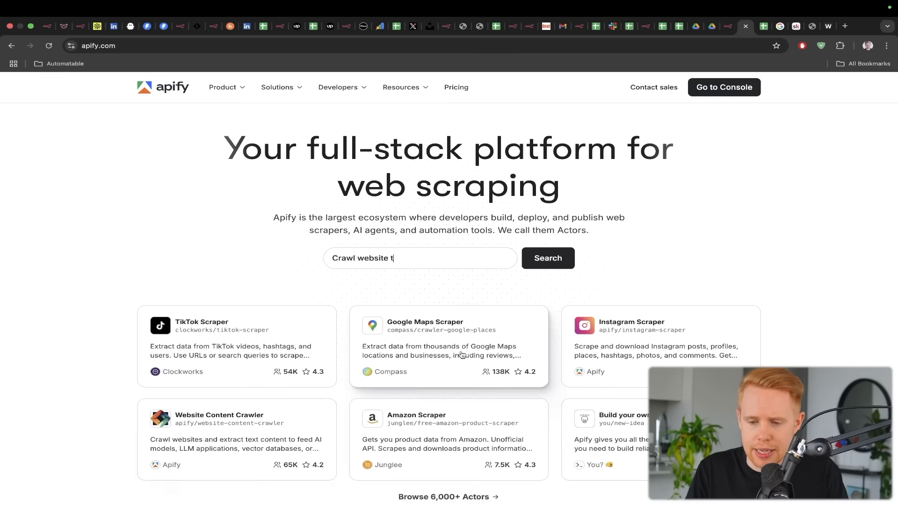
Browse the Apify Store's 6,000+ scraping Actors, then return to the Content Pipeline sheet
key(Backspace)
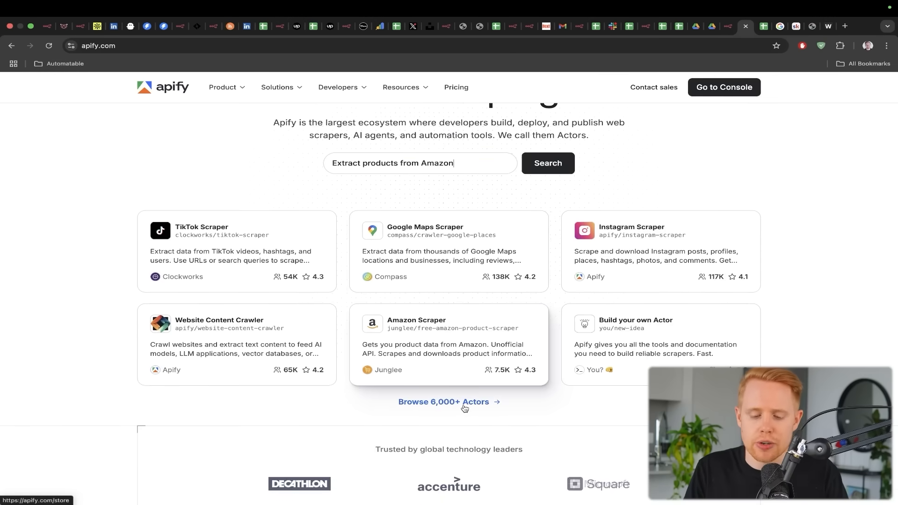
click(443, 401)
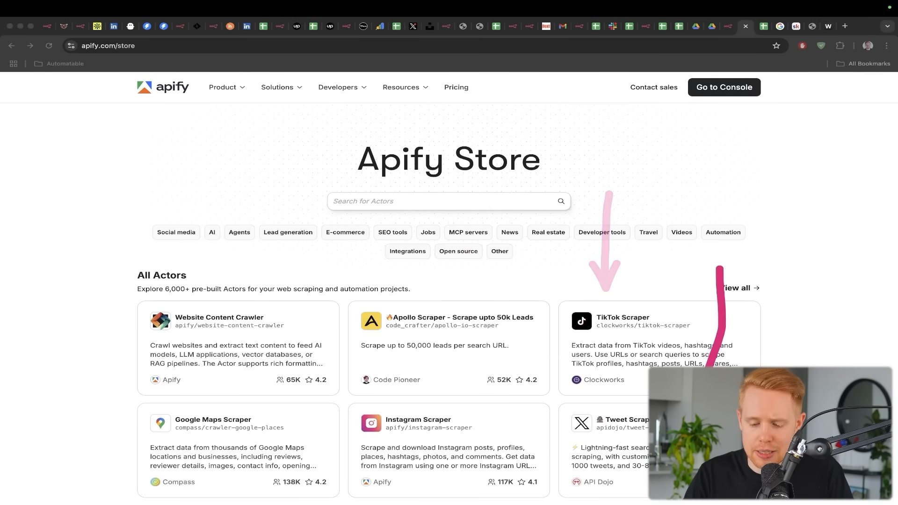
scroll(down, 3)
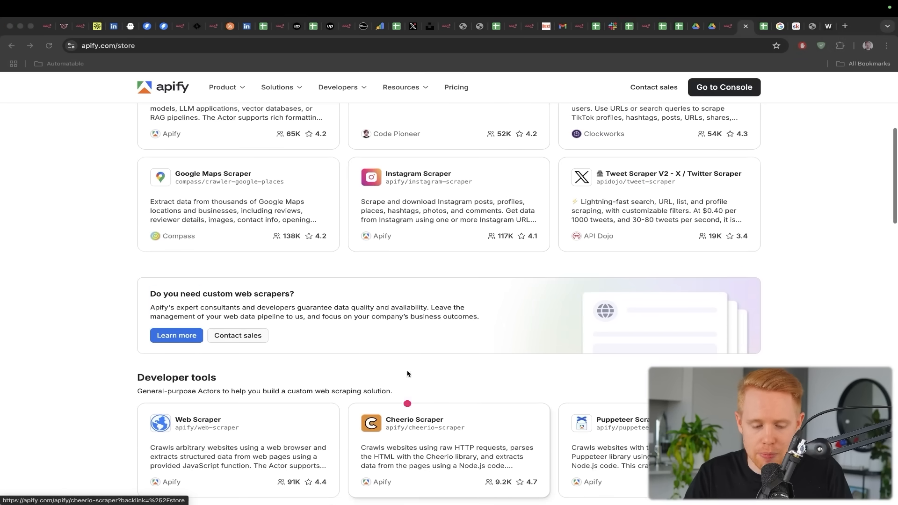
scroll(up, 3)
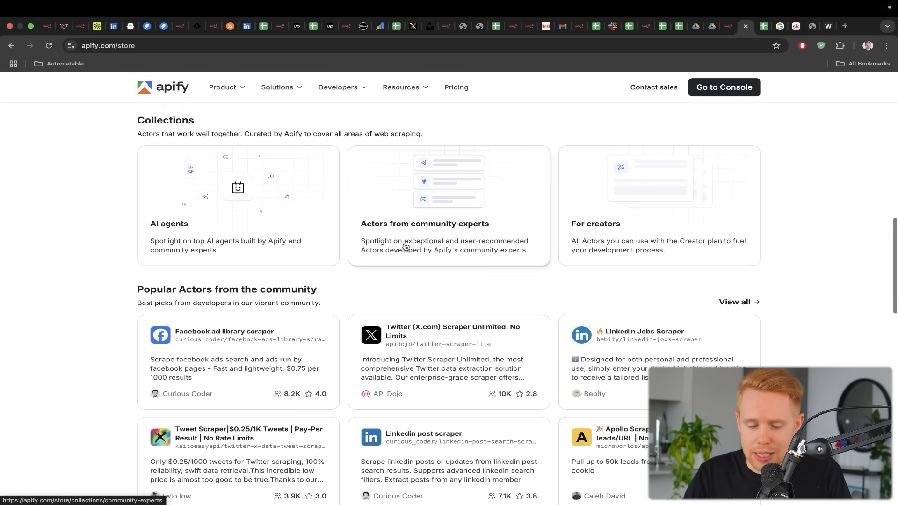
scroll(down, 3)
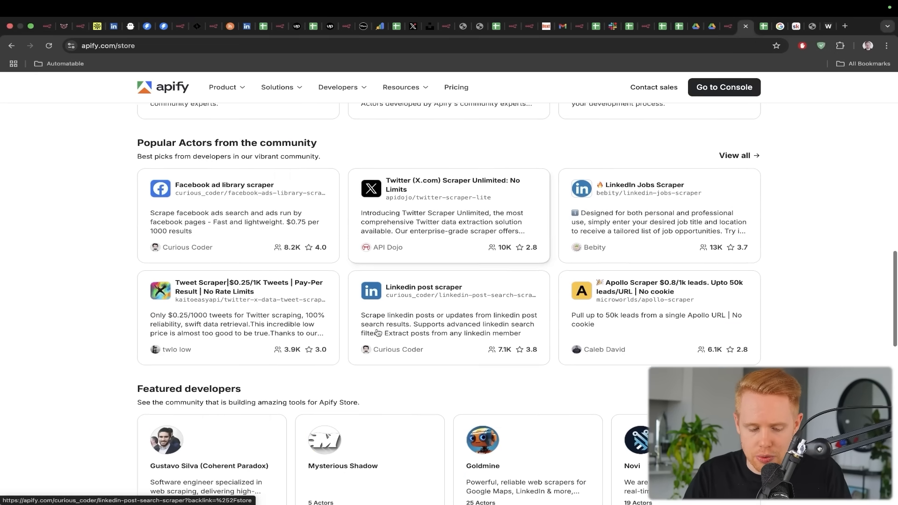
scroll(down, 3)
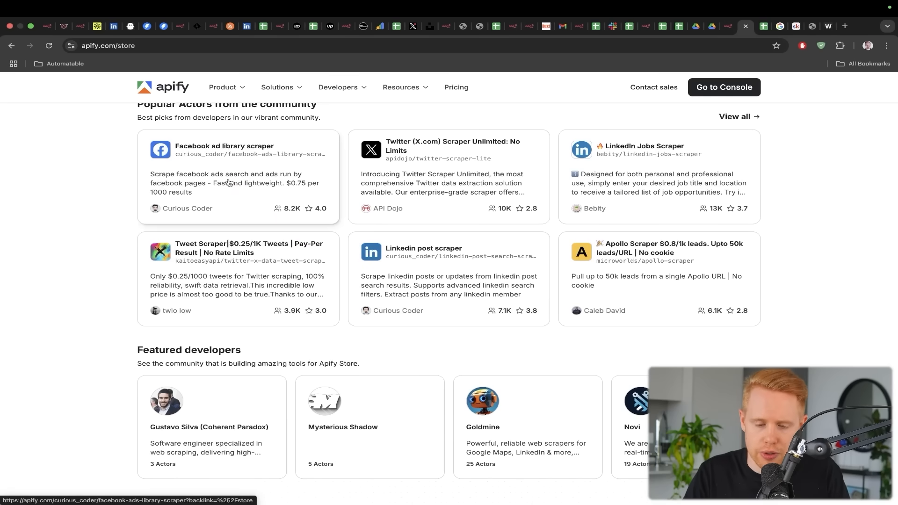
scroll(up, 3)
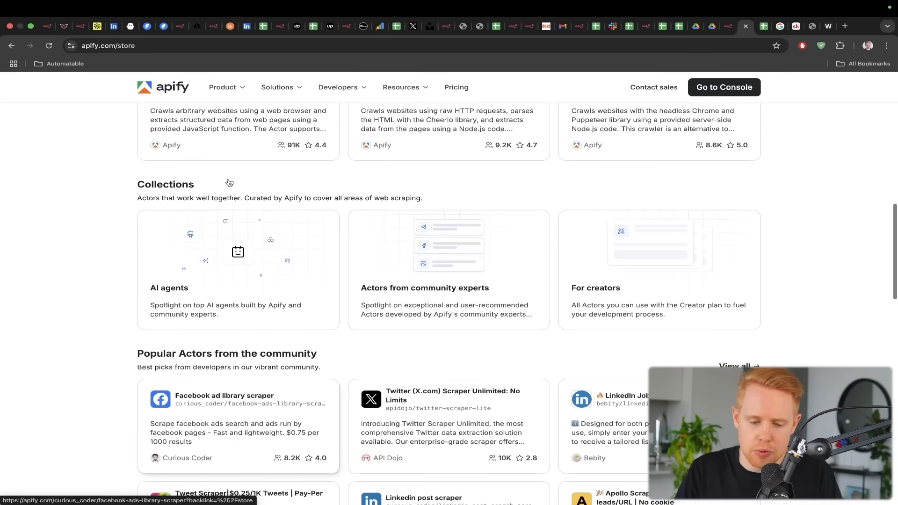
scroll(up, 3)
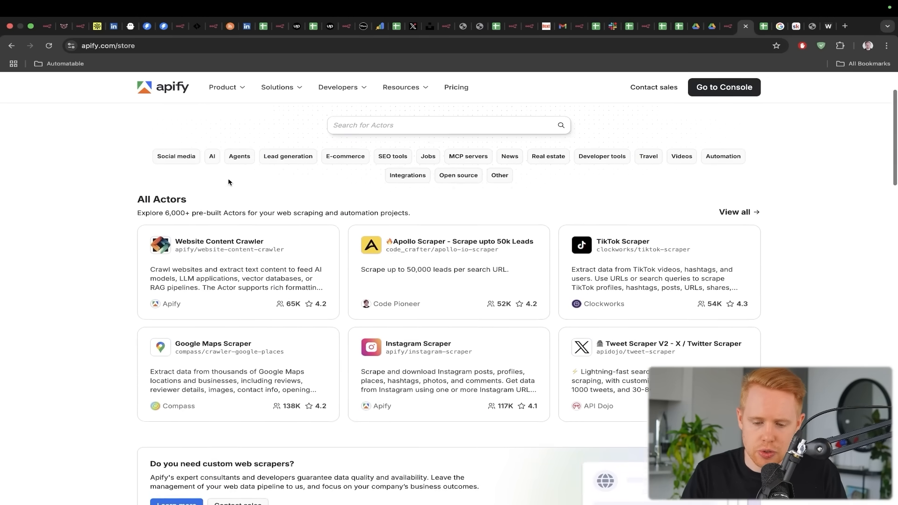
click(763, 27)
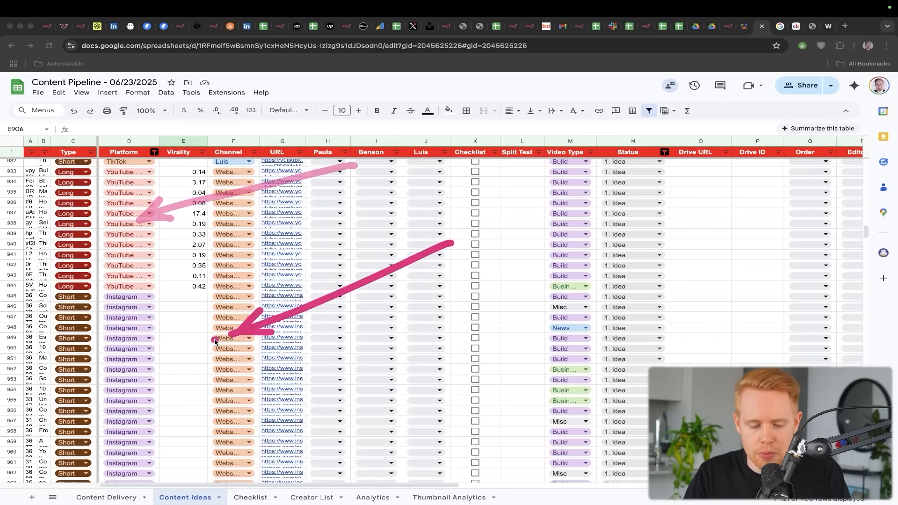
scroll(down, 3)
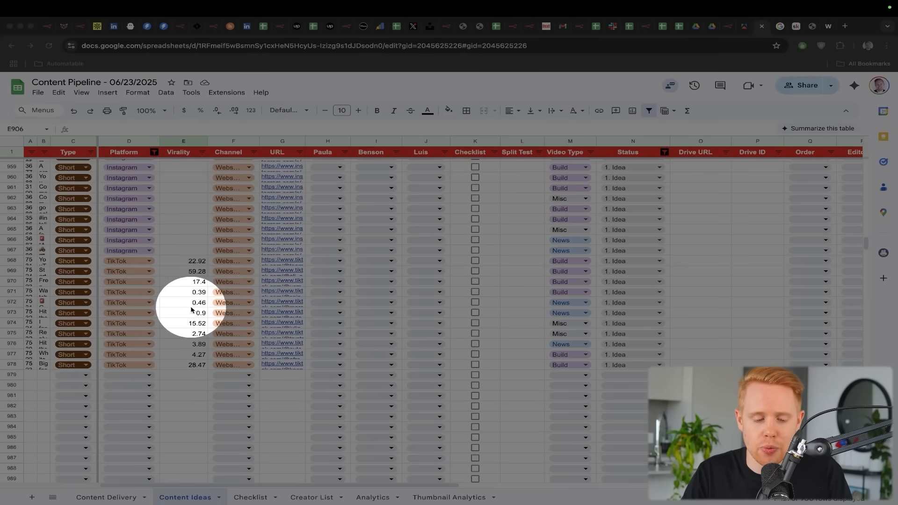
mouse_move(208, 283)
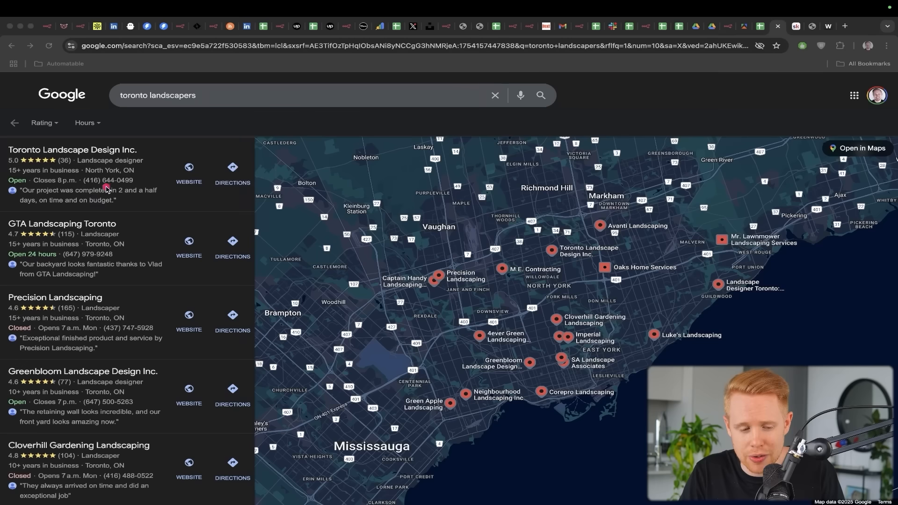
click(72, 150)
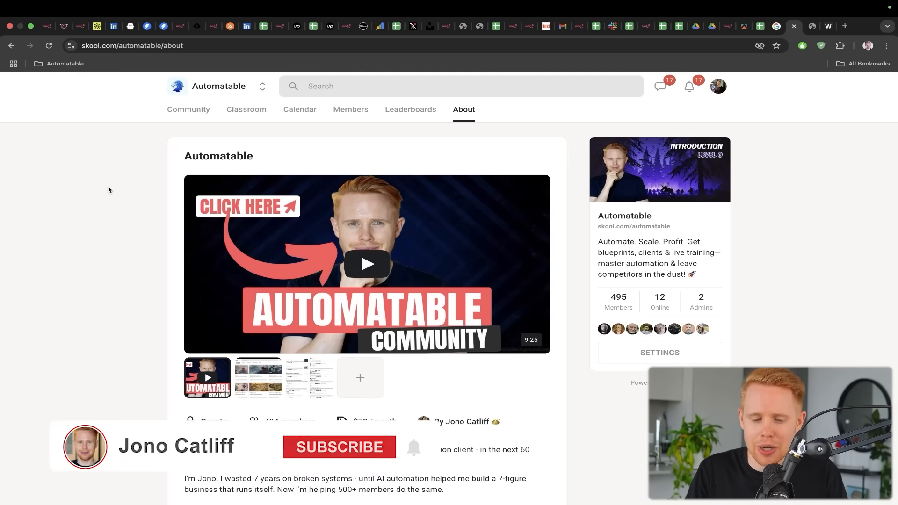
scroll(down, 3)
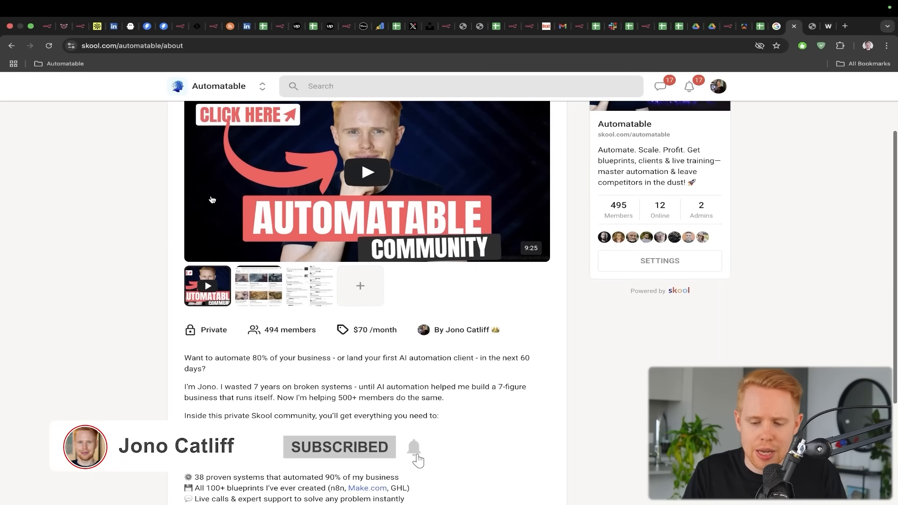
scroll(down, 3)
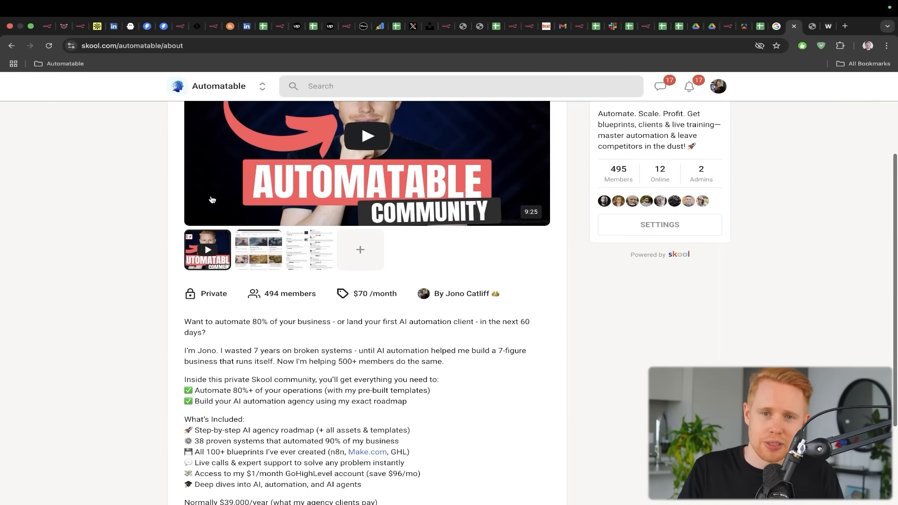
scroll(down, 3)
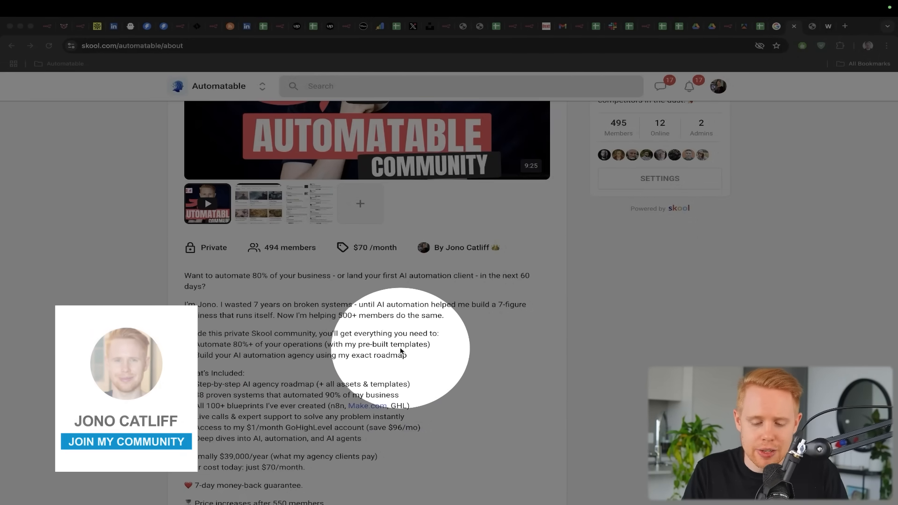
click(125, 440)
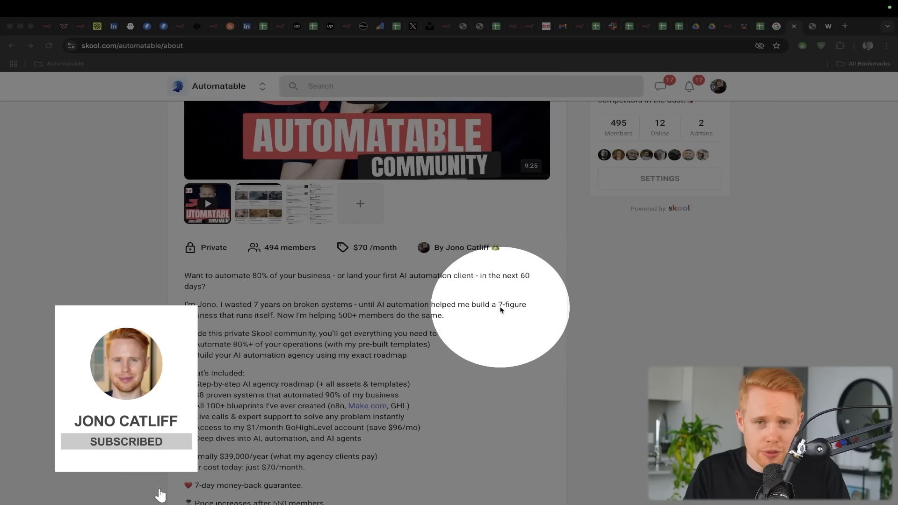
click(126, 286)
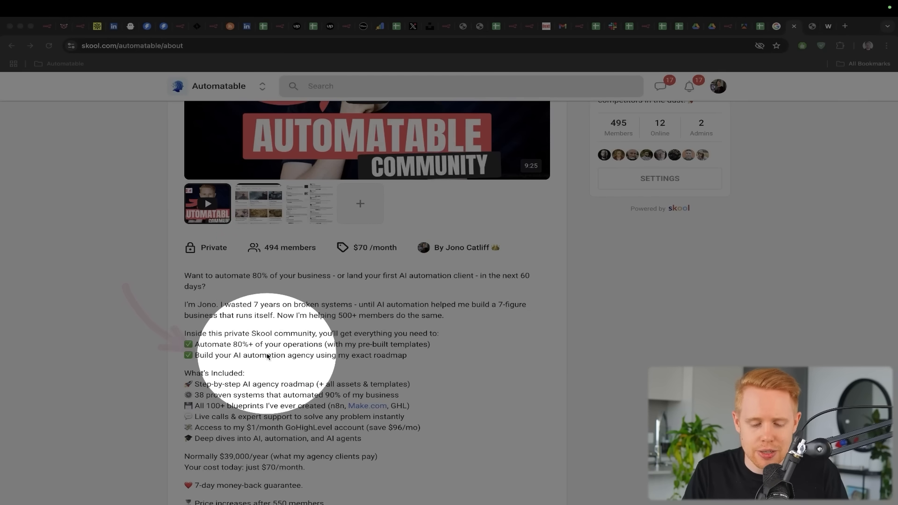
mouse_move(386, 355)
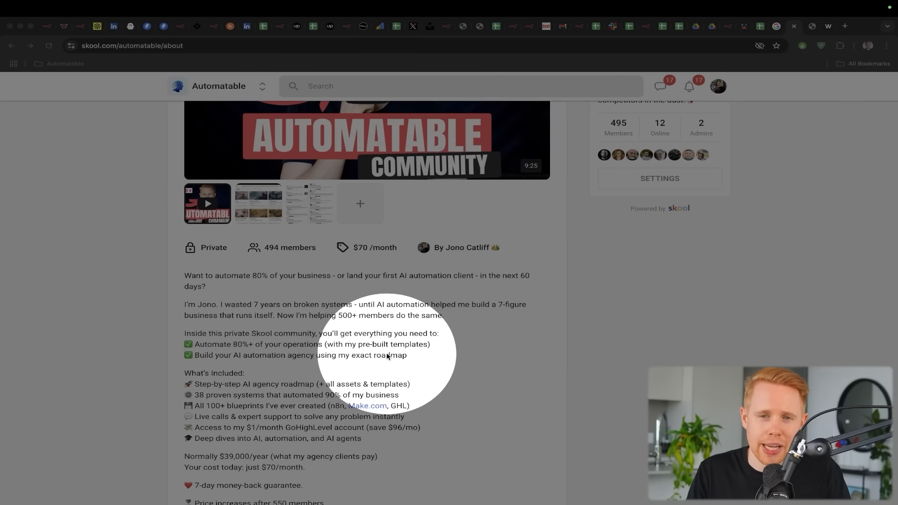
click(386, 354)
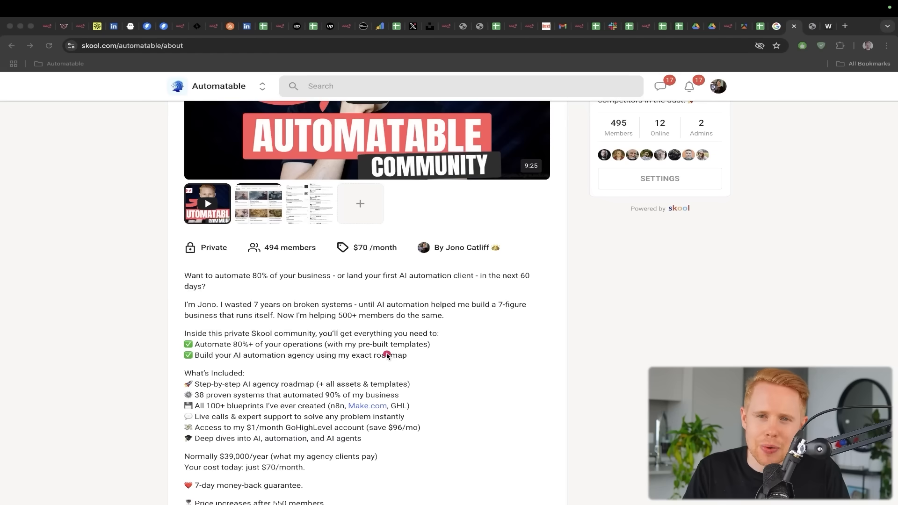
mouse_move(464, 345)
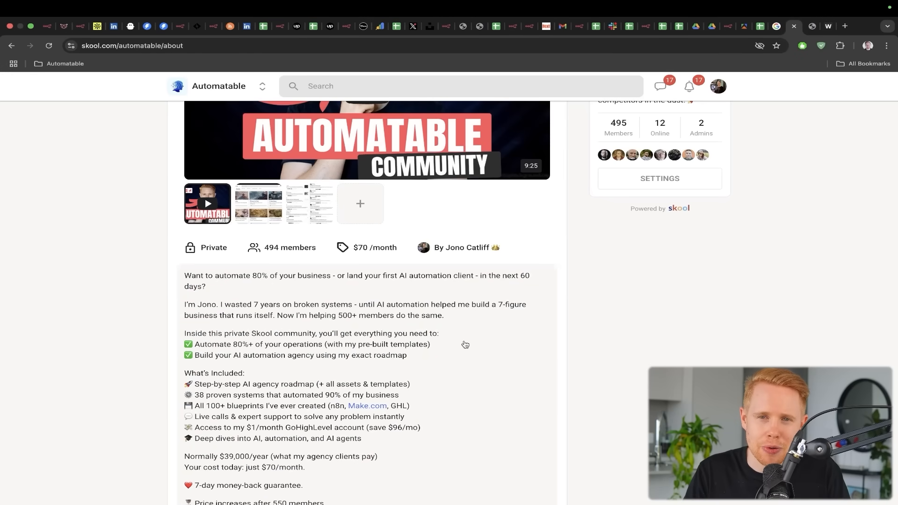
mouse_move(466, 347)
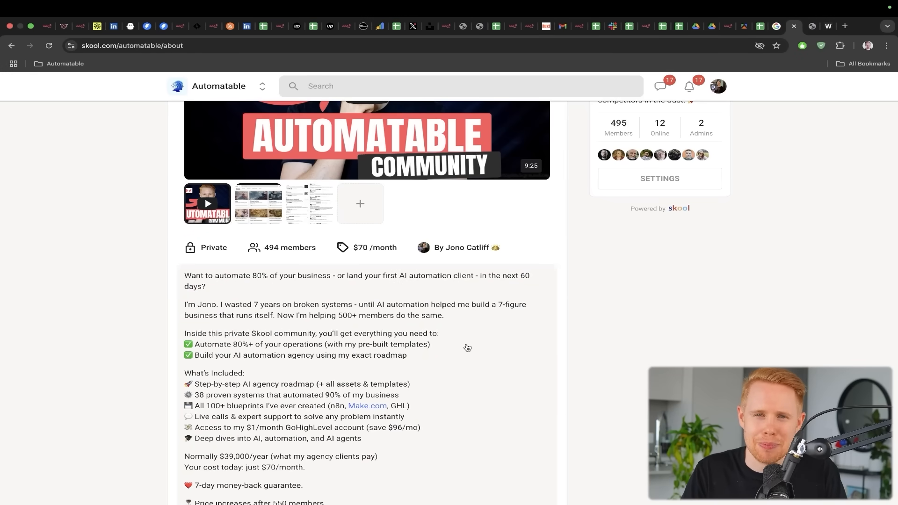